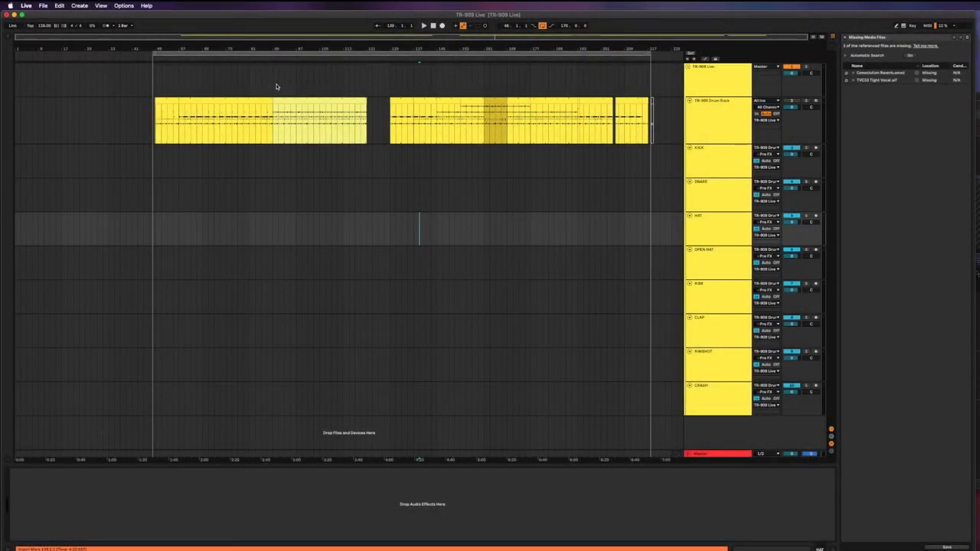
mouse_move(452, 158)
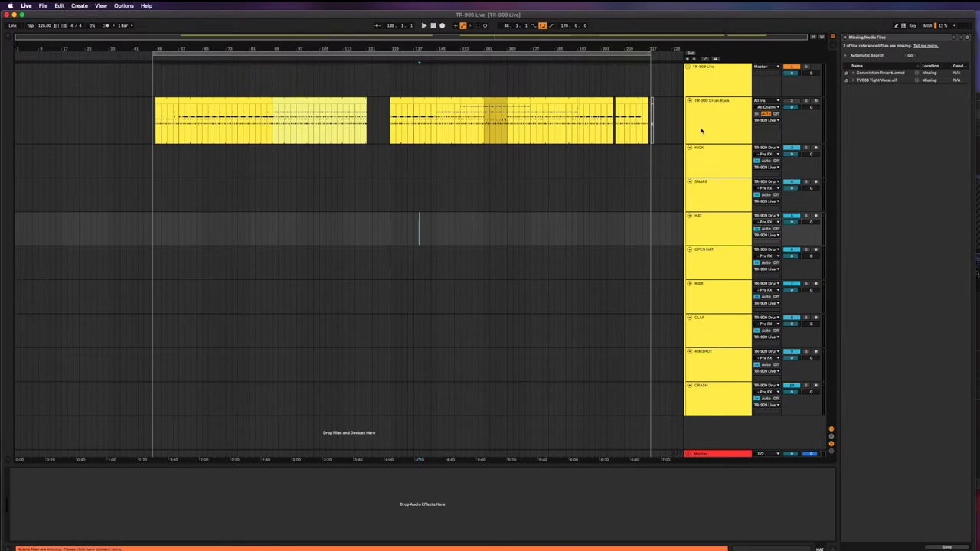
Step: Select the fourth drum track, rename it, and reveal its input routing options
click(711, 101)
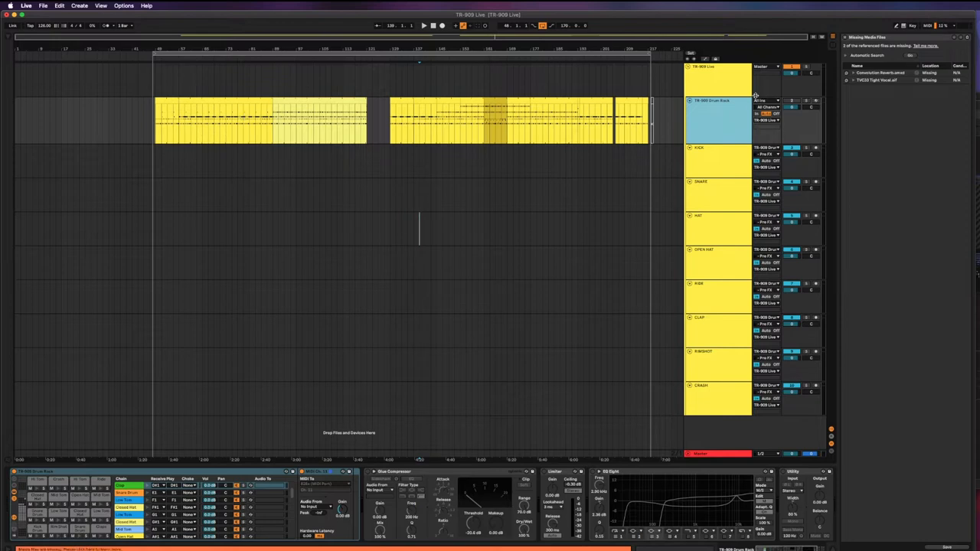
mouse_move(717, 122)
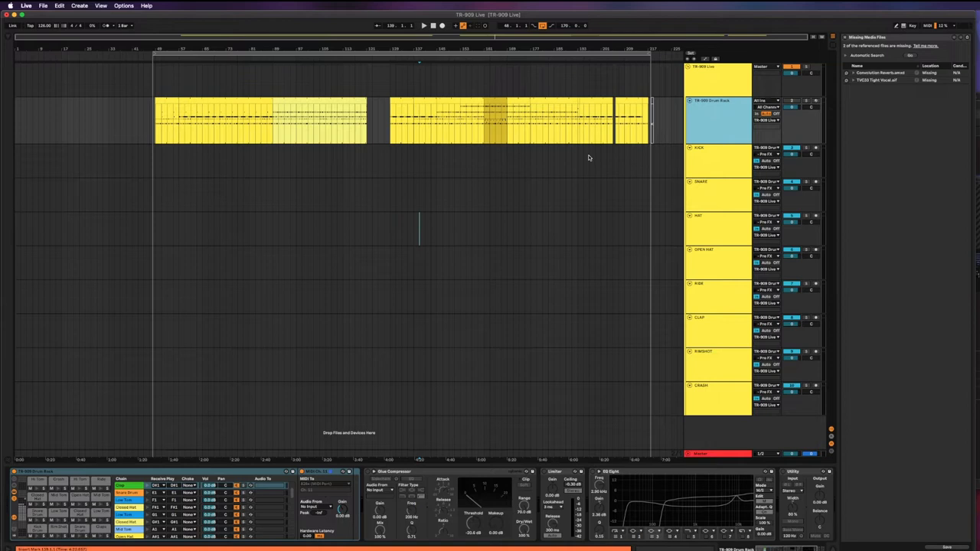
mouse_move(155, 162)
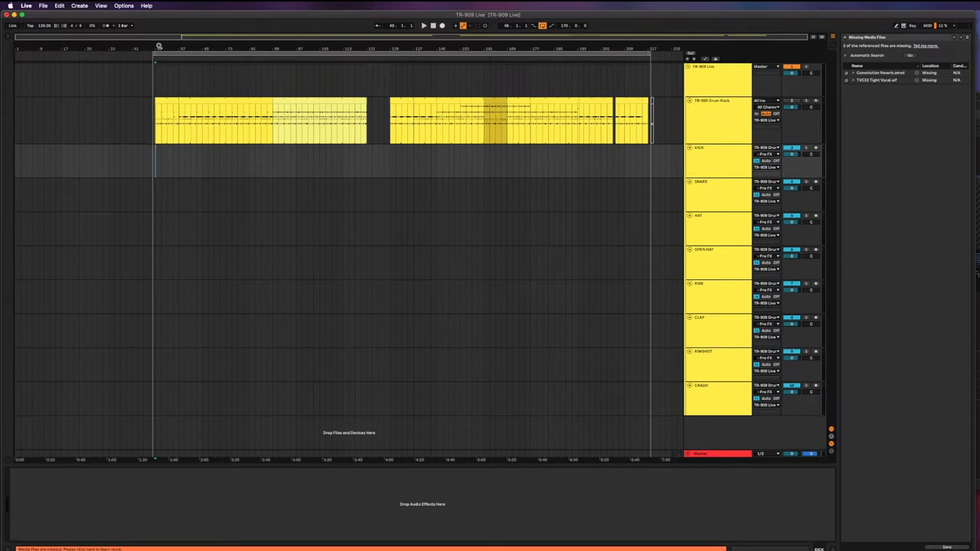
mouse_move(735, 126)
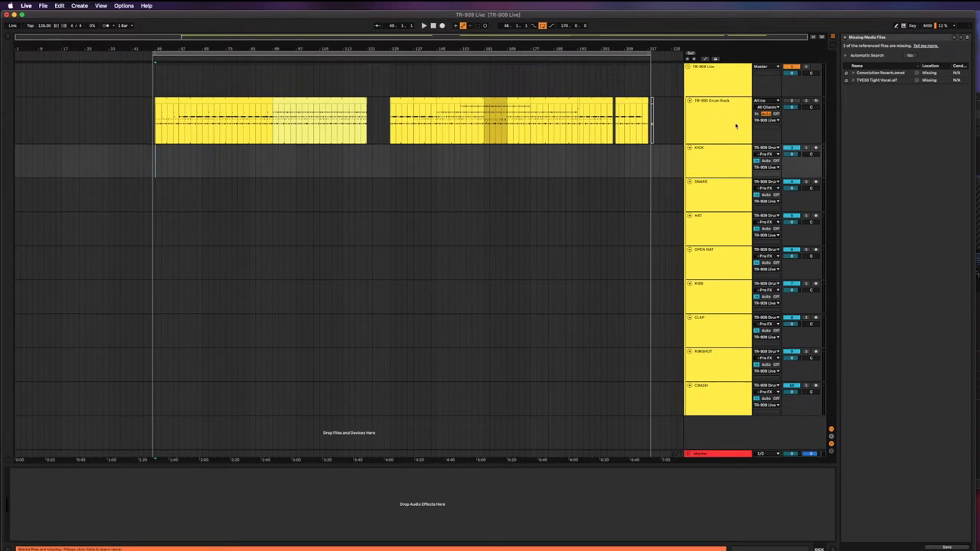
click(718, 119)
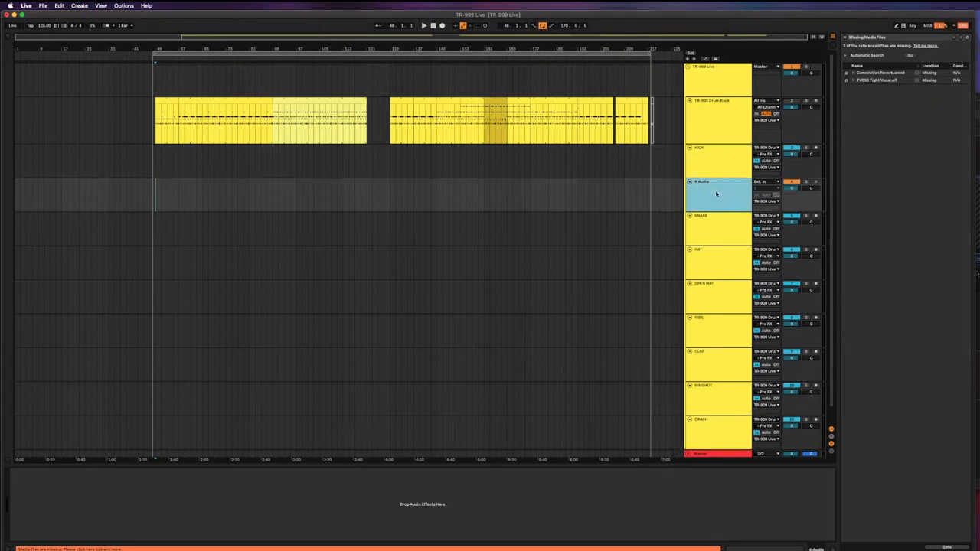
double_click(701, 182)
text(KICK 2)
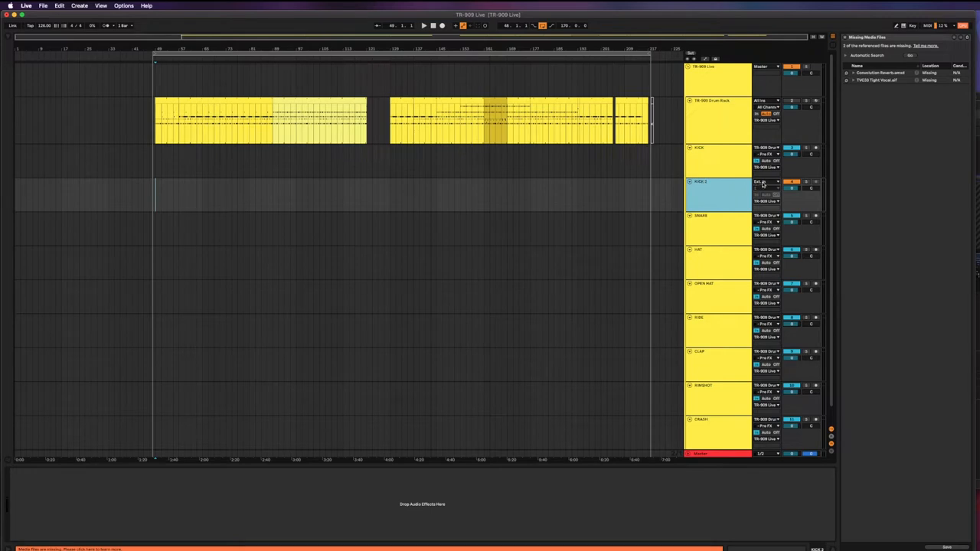
click(766, 183)
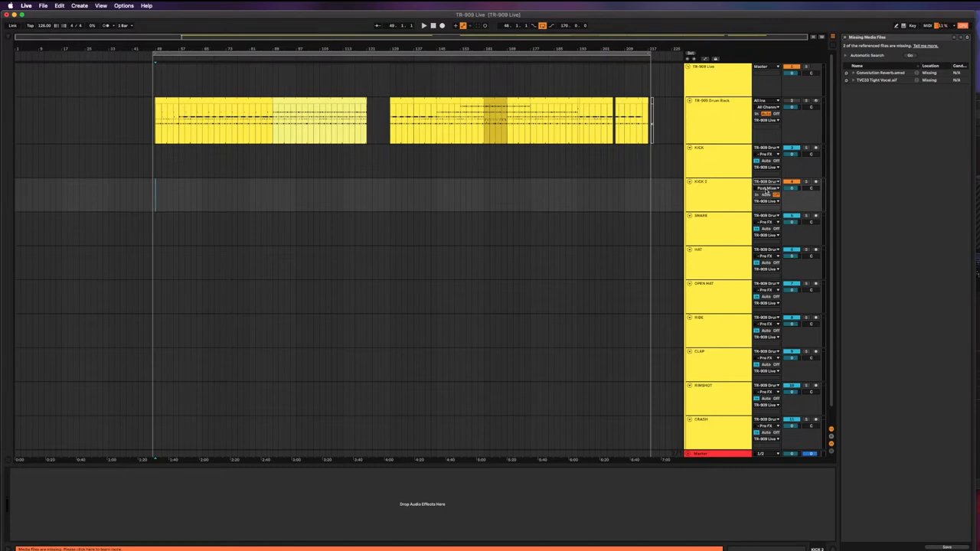
Step: Set the track's Audio From source to a TR-808 Drum Rack output
click(766, 187)
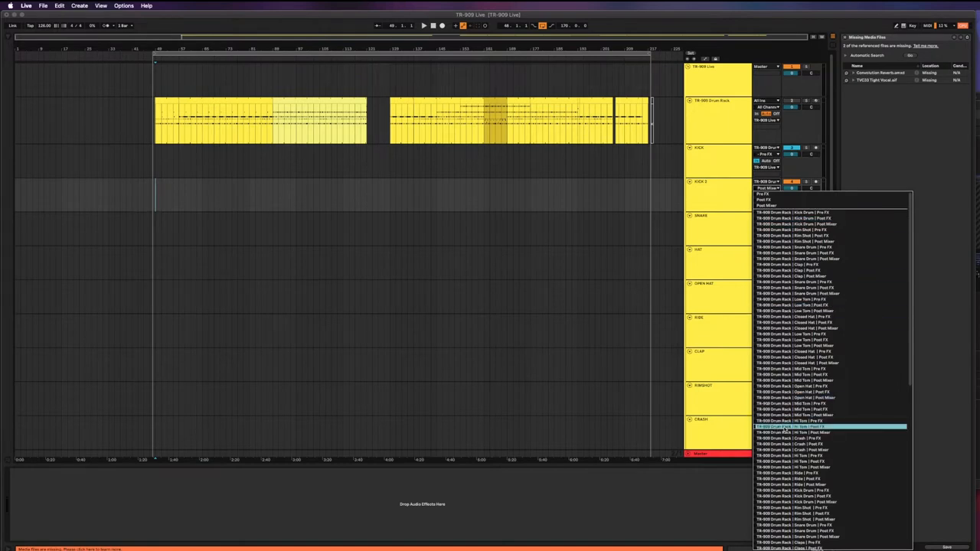
mouse_move(814, 346)
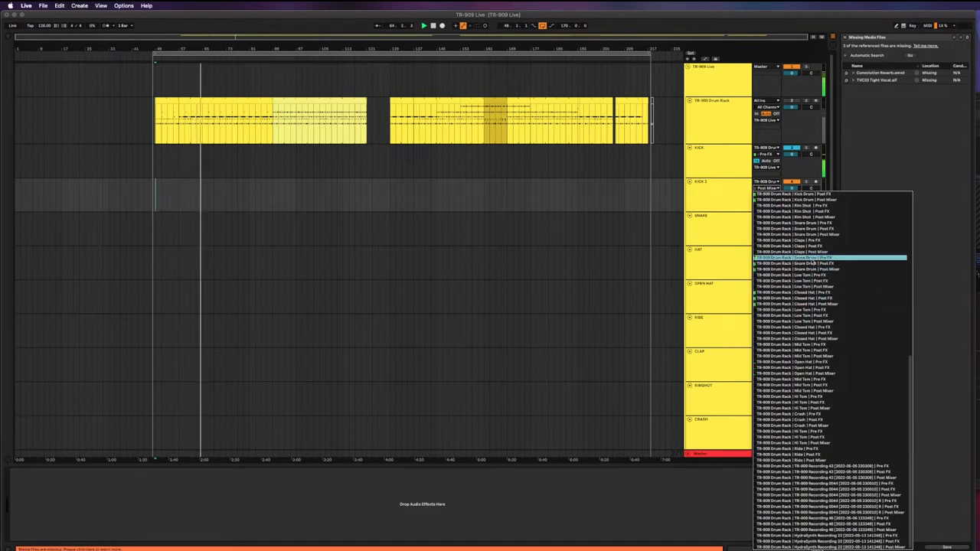
click(830, 269)
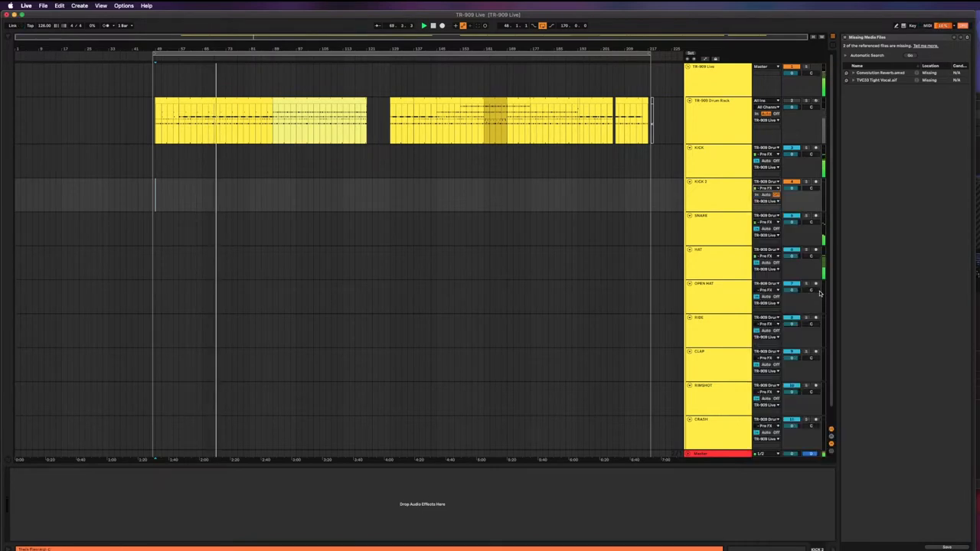
Step: Stop the transport, disarm the fourth track, and step through the sixth and third drum tracks
click(716, 193)
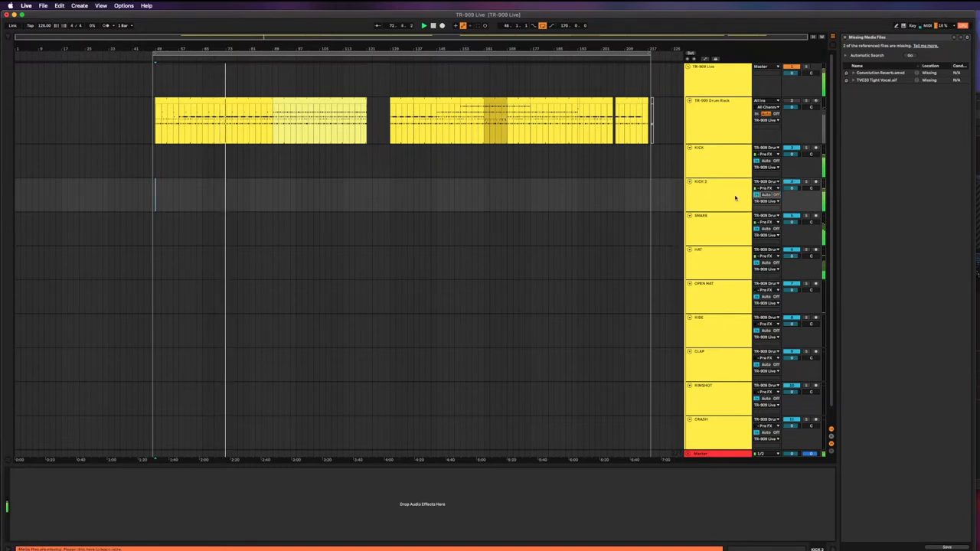
click(718, 191)
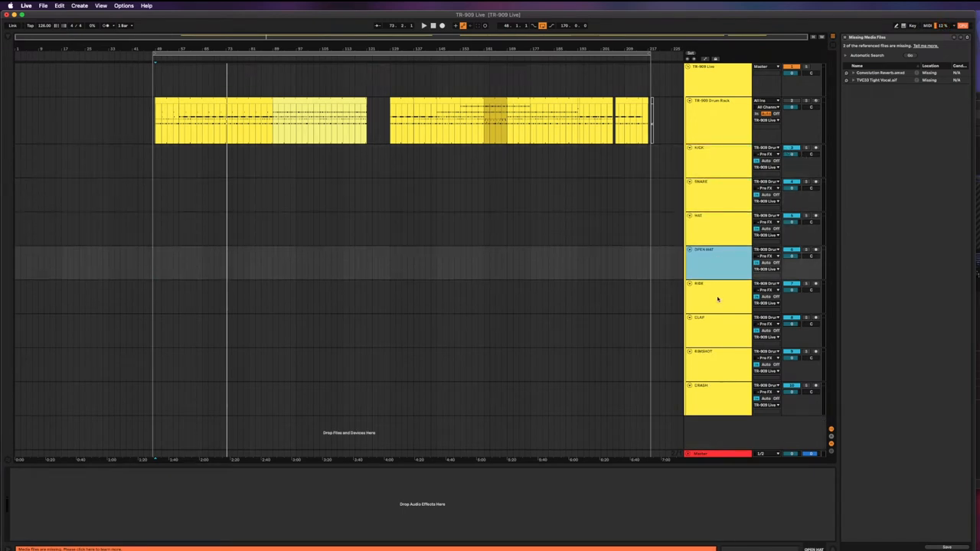
click(718, 390)
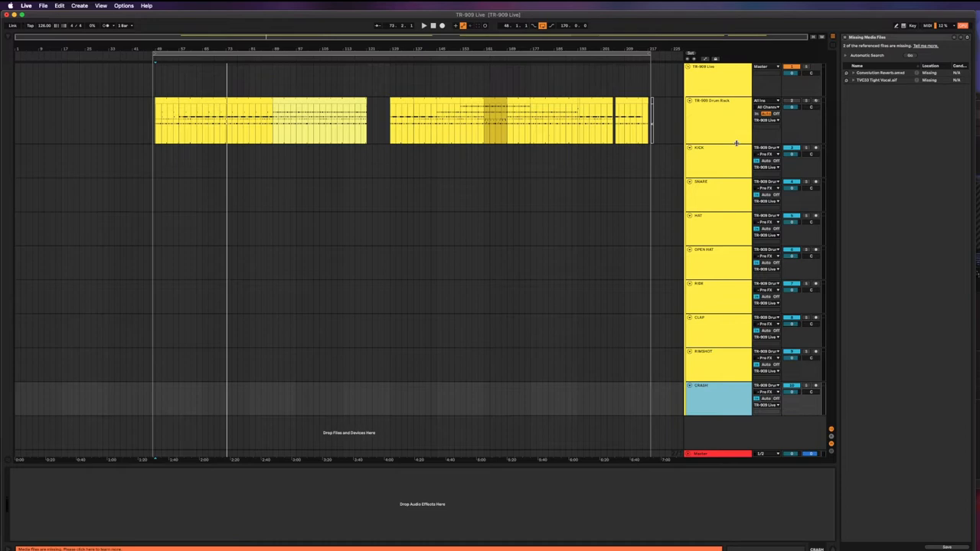
mouse_move(708, 199)
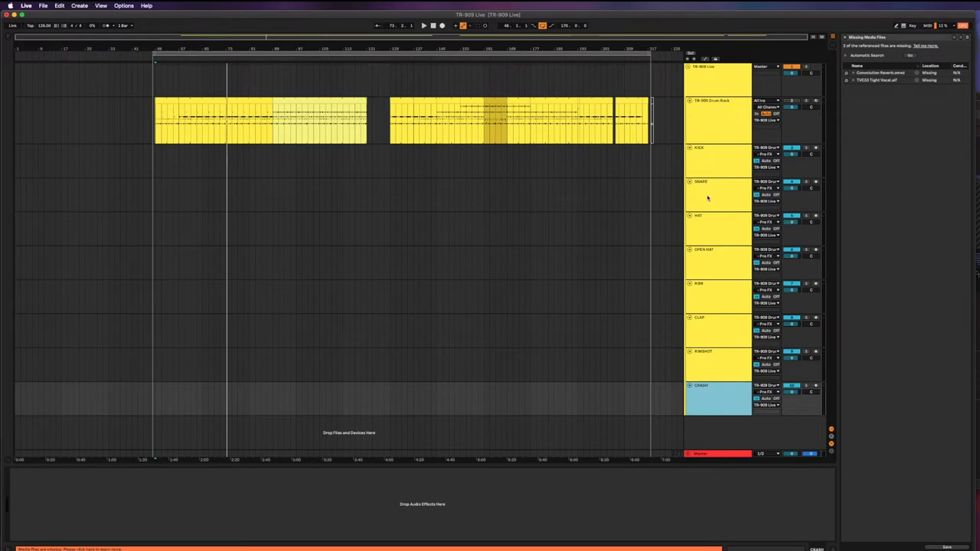
mouse_move(719, 138)
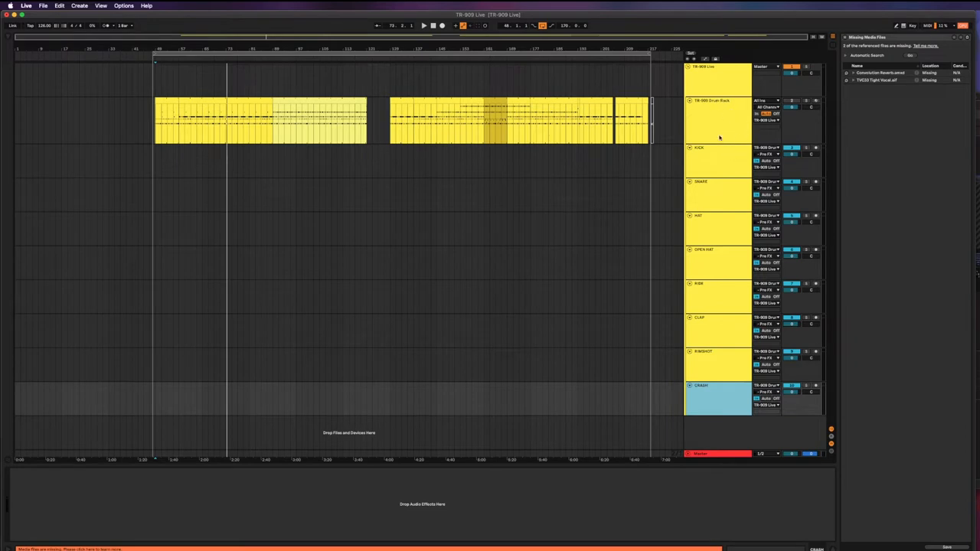
click(716, 101)
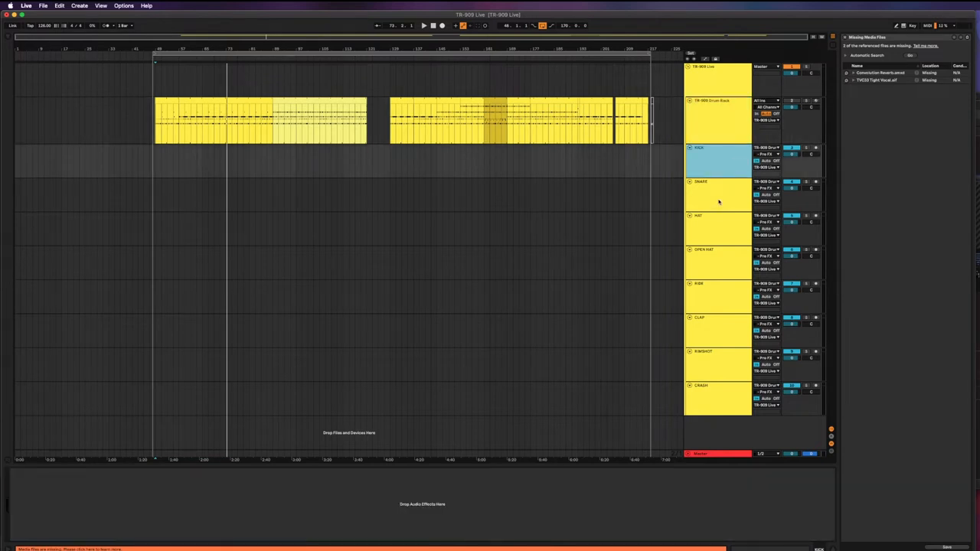
Step: Select the drum tracks and switch to Finder showing the project folder with Audio Files and STEMS
click(718, 324)
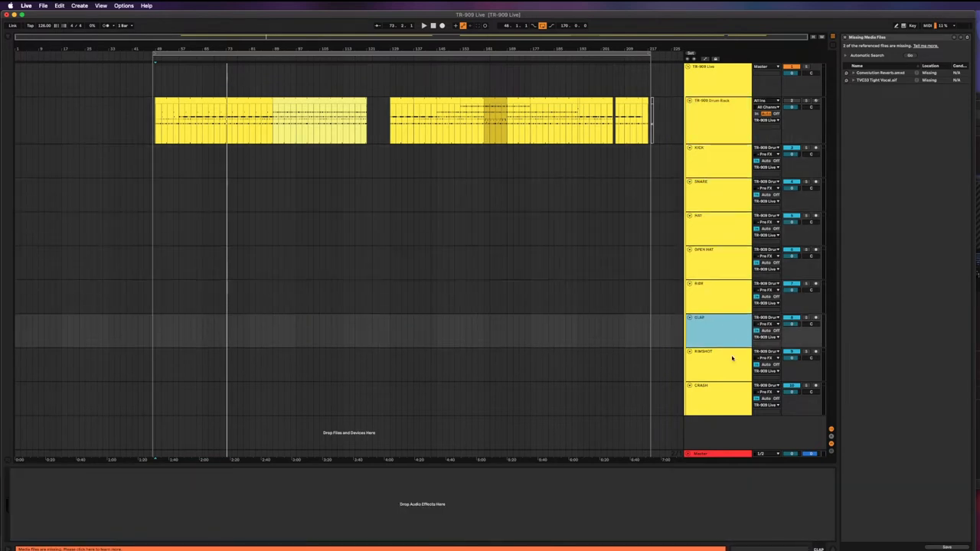
click(716, 153)
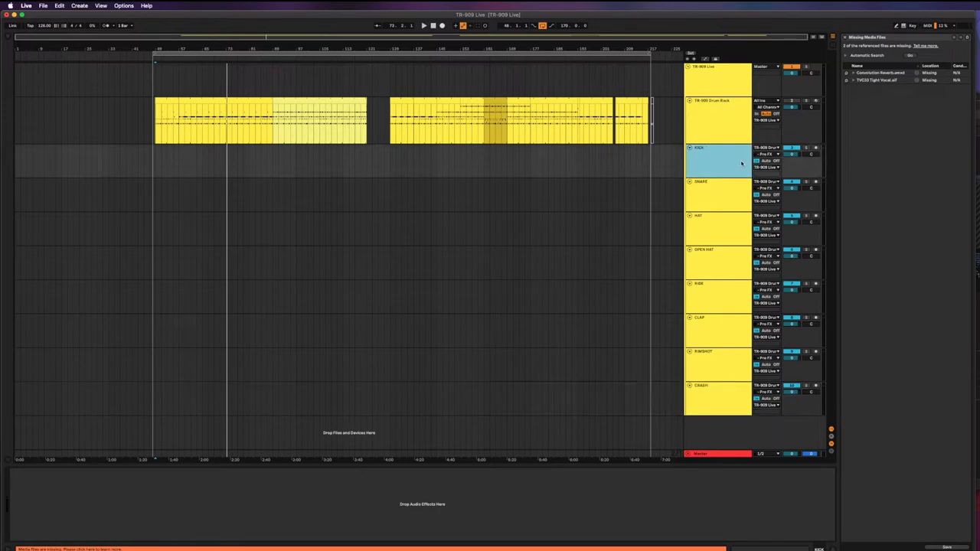
mouse_move(728, 408)
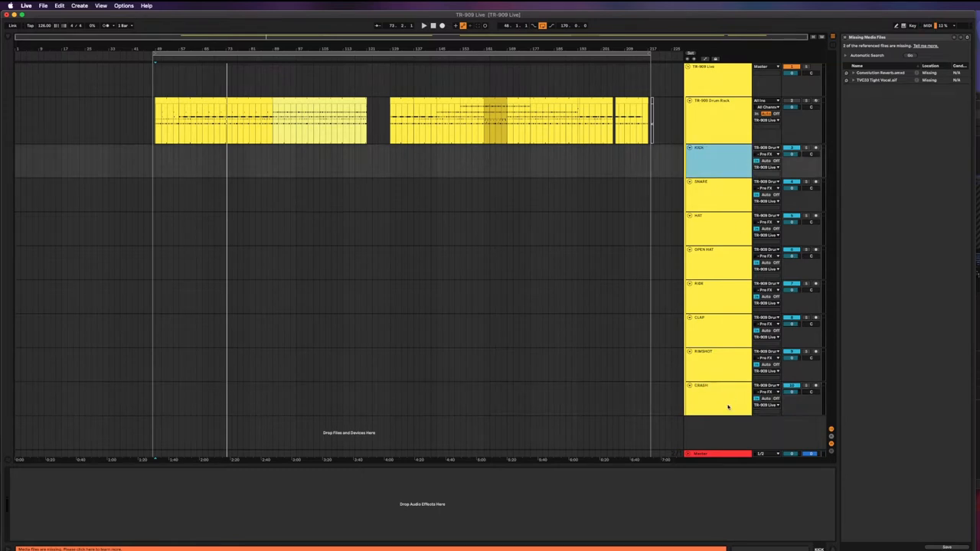
key(cmd+tab)
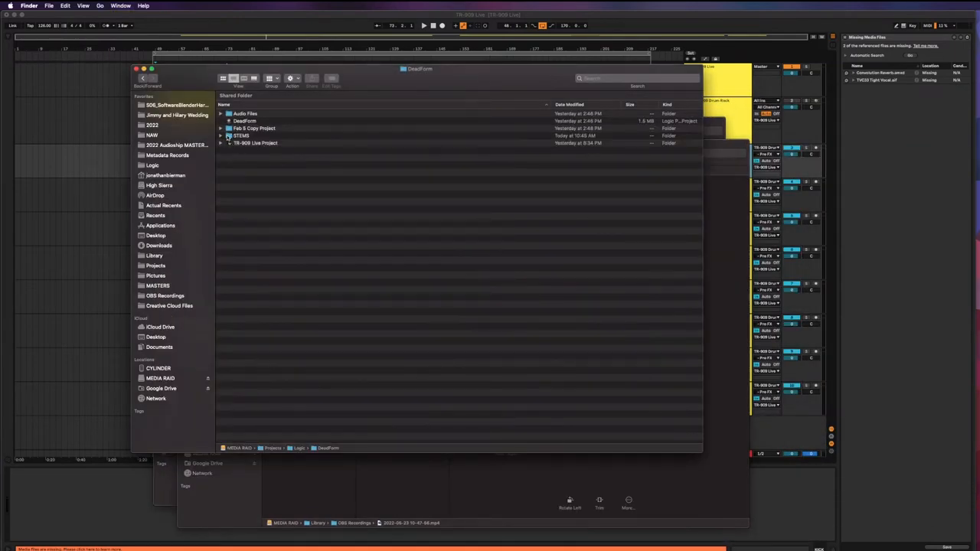
Step: Minimize the Finder project folder window to return to the Ableton arrangement
double_click(241, 135)
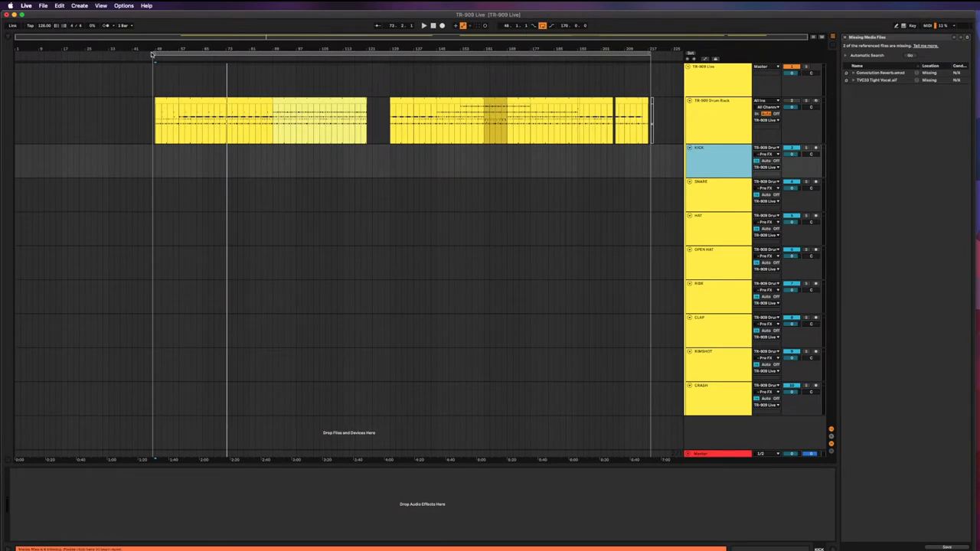
mouse_move(153, 54)
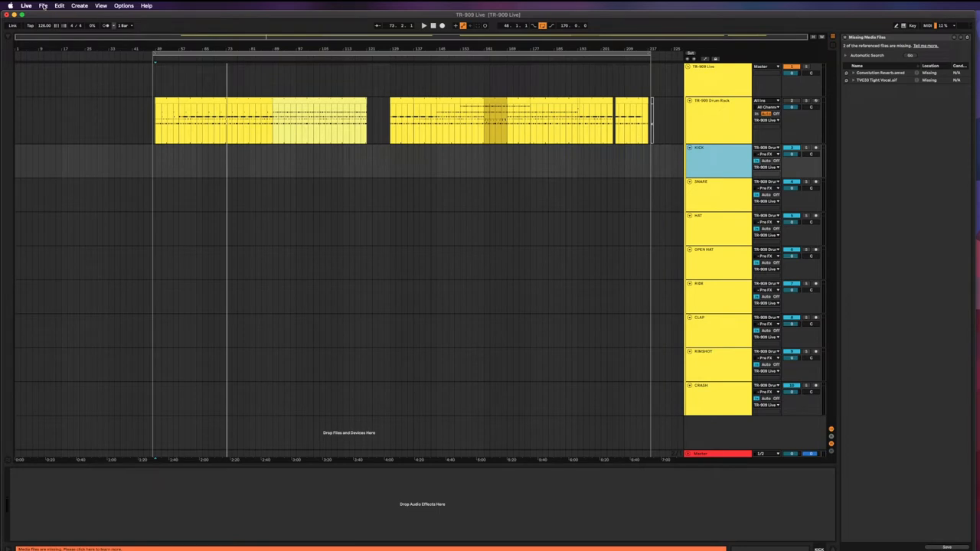
Step: Open Export Audio/Video from the File menu for the yellow stem tracks
click(43, 6)
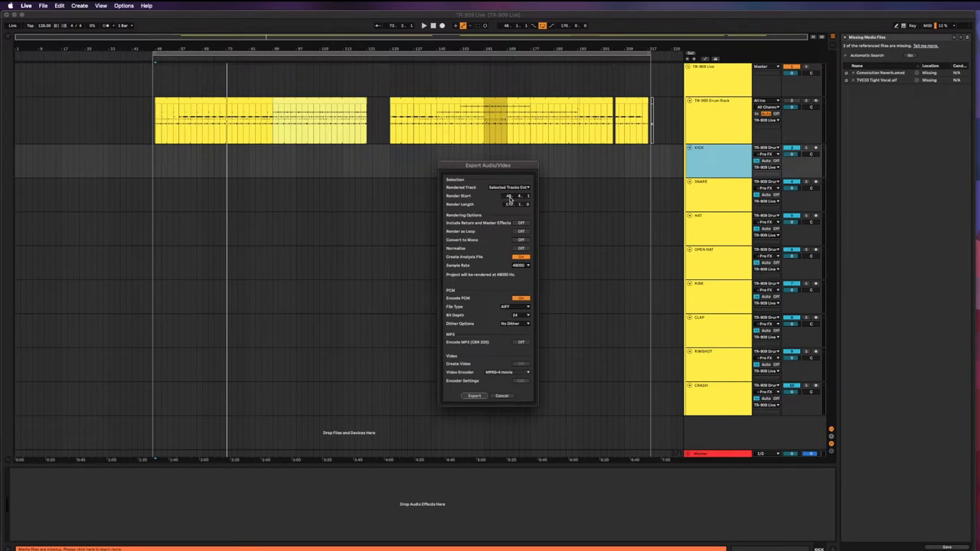
click(502, 395)
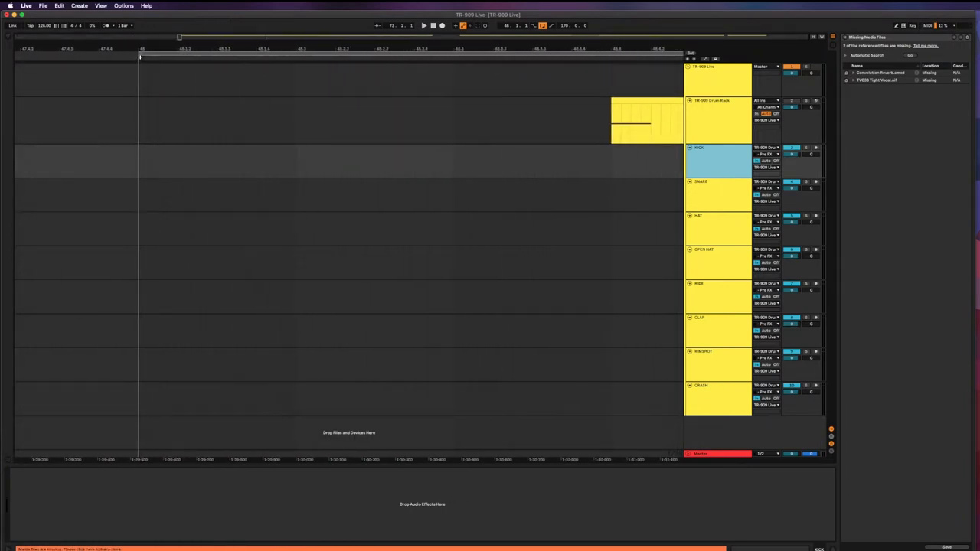
click(698, 161)
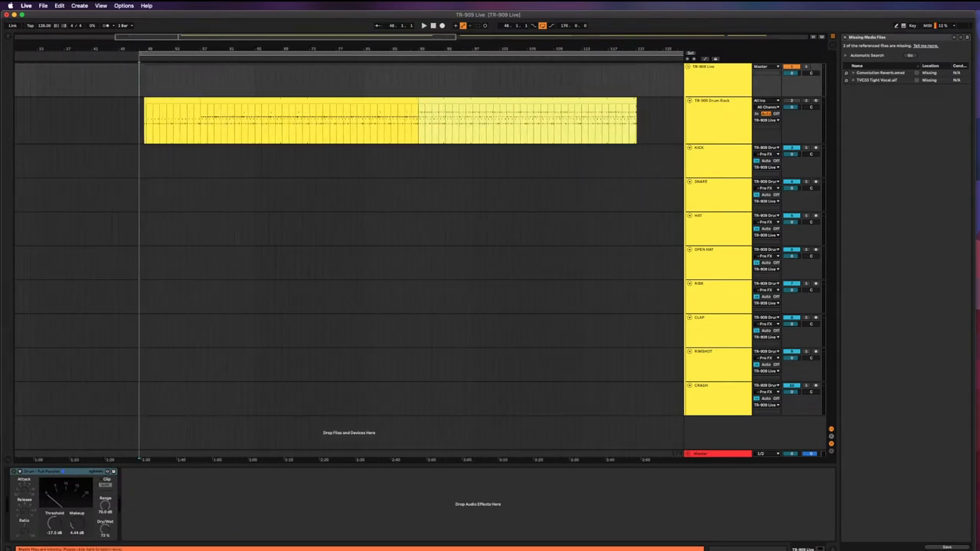
click(42, 6)
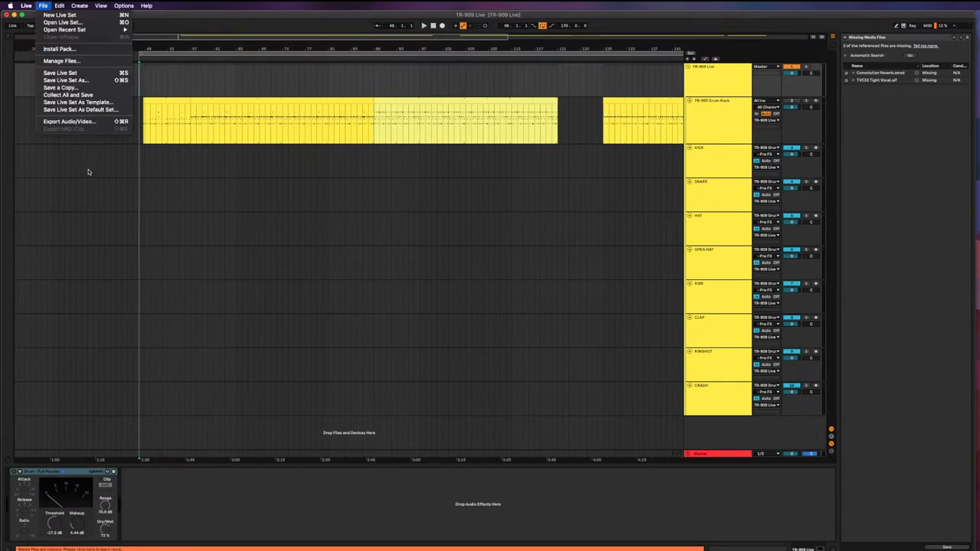
click(69, 121)
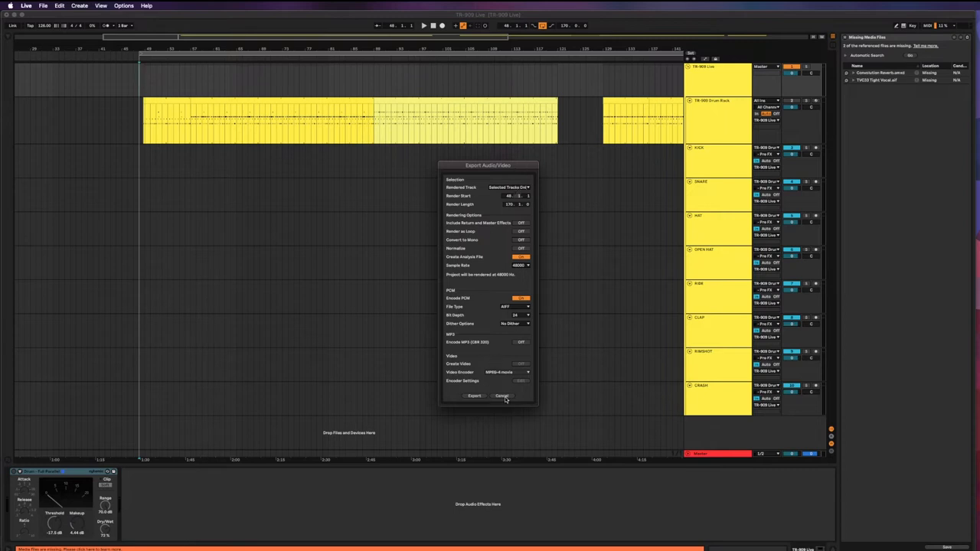
Step: Cancel the export dialog without exporting
click(502, 395)
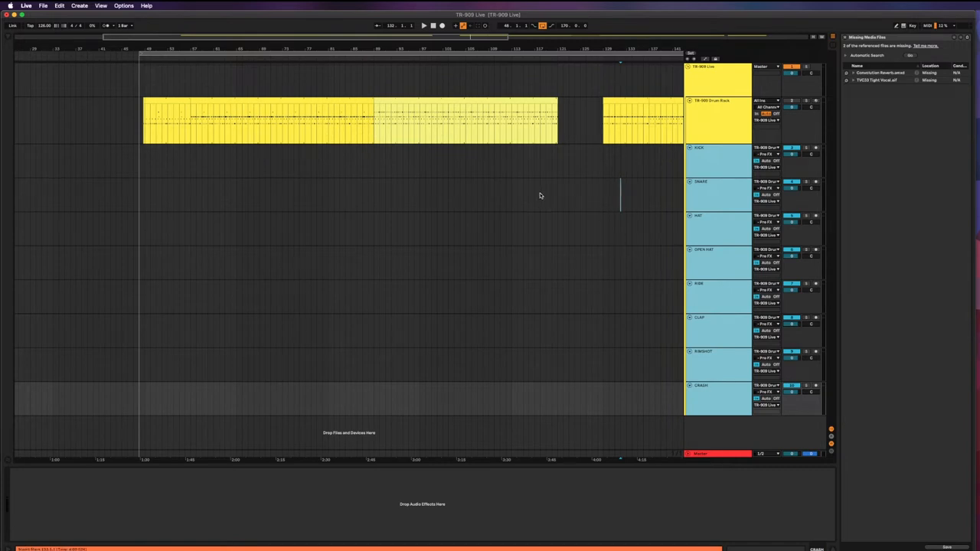
mouse_move(600, 210)
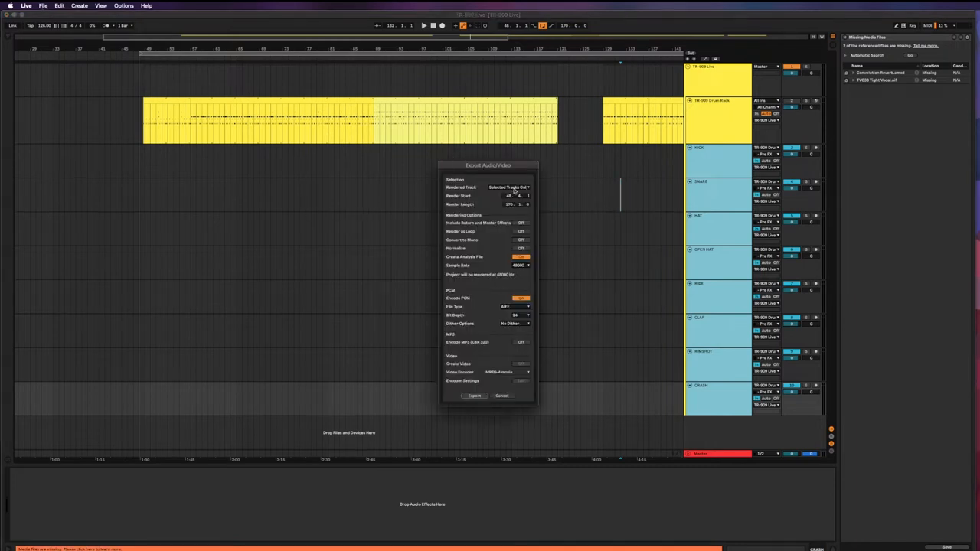
Step: Set Rendered Track to Selected Tracks Only, choose the sample rate, and start the export
click(508, 187)
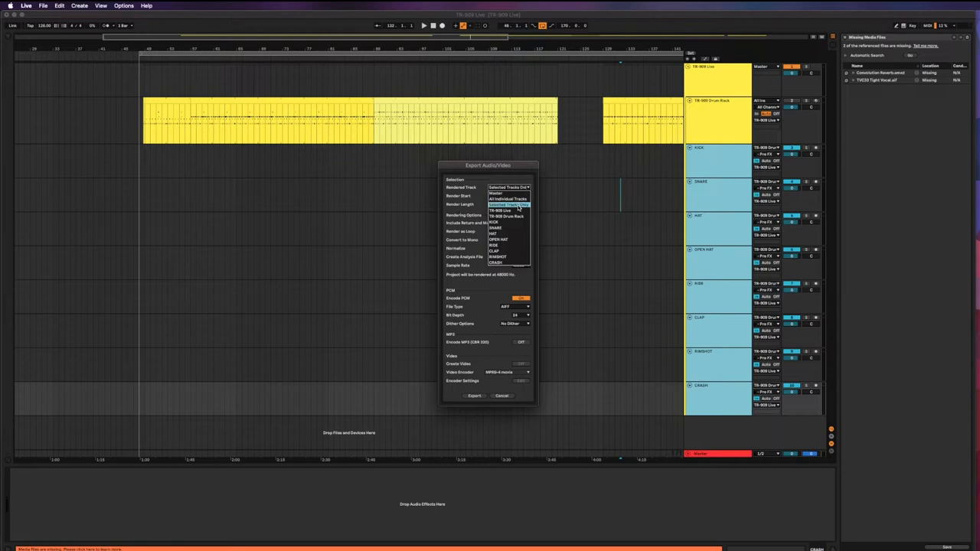
click(508, 193)
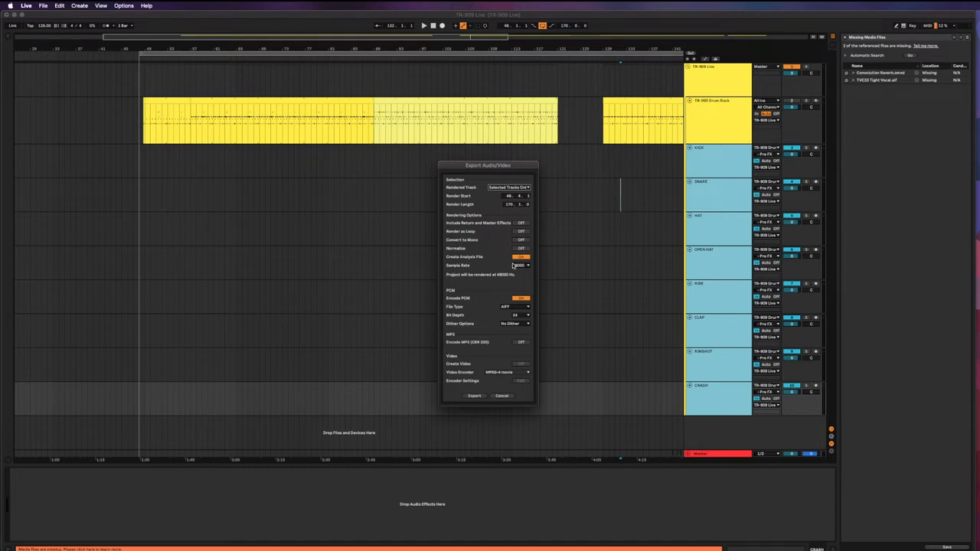
click(521, 265)
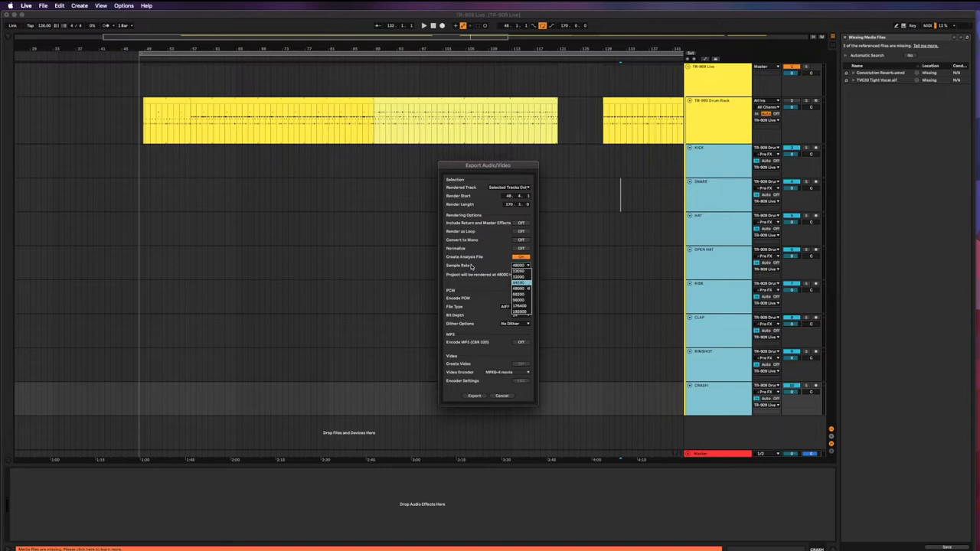
click(519, 265)
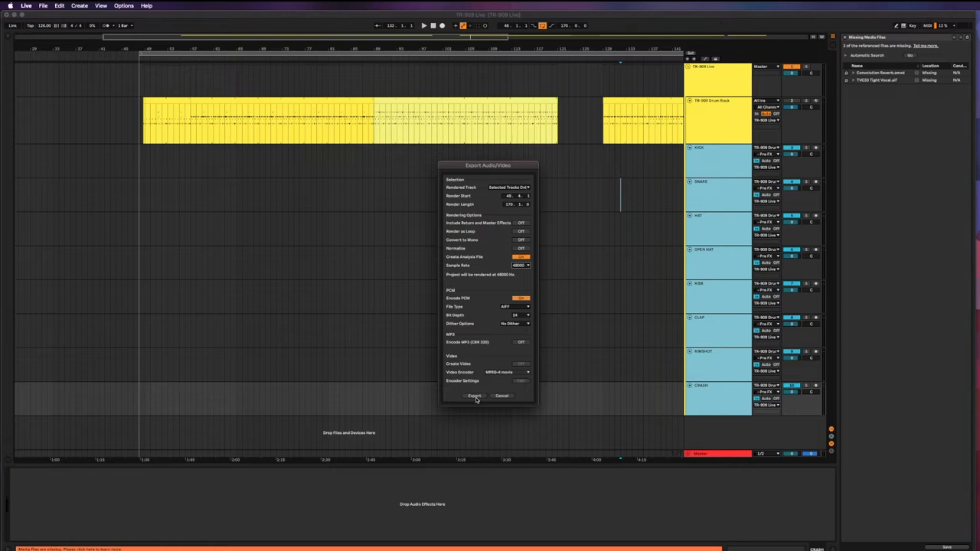
click(475, 395)
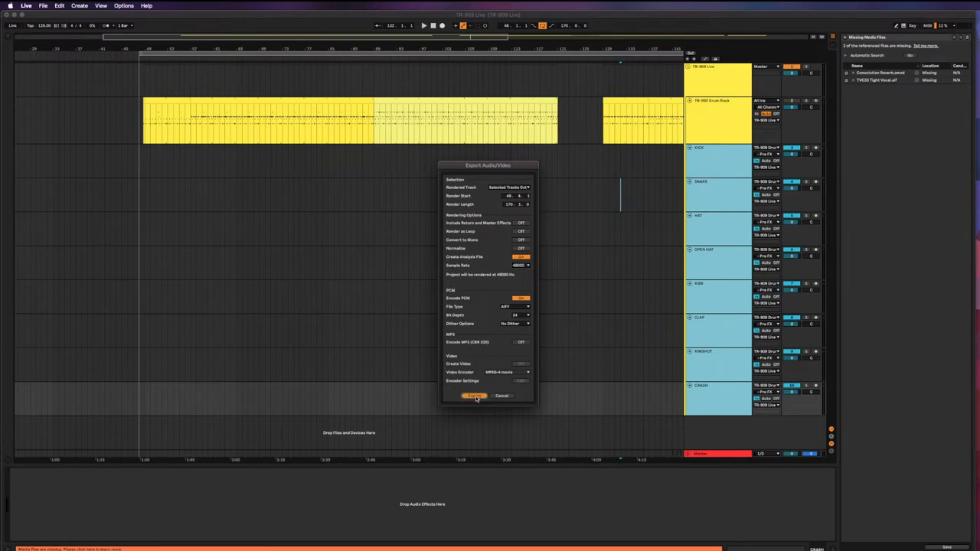
Step: Save the exported stems into the STEMS folder with the Stems_ name prefix
click(474, 395)
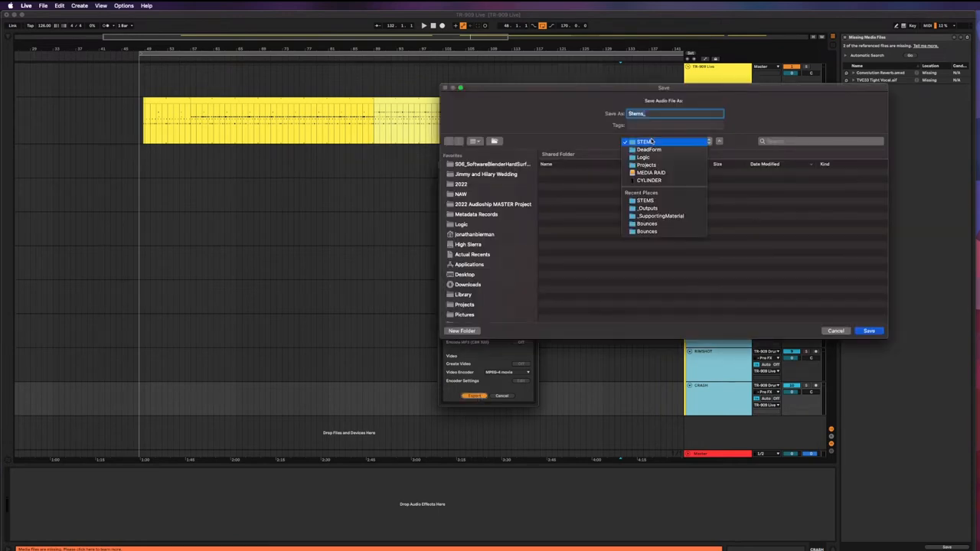
click(646, 141)
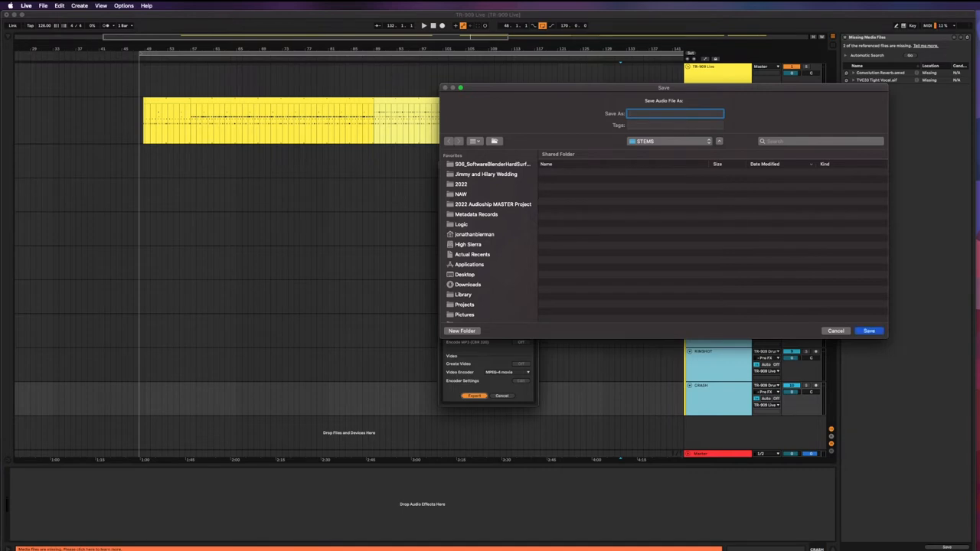
text(Stems_)
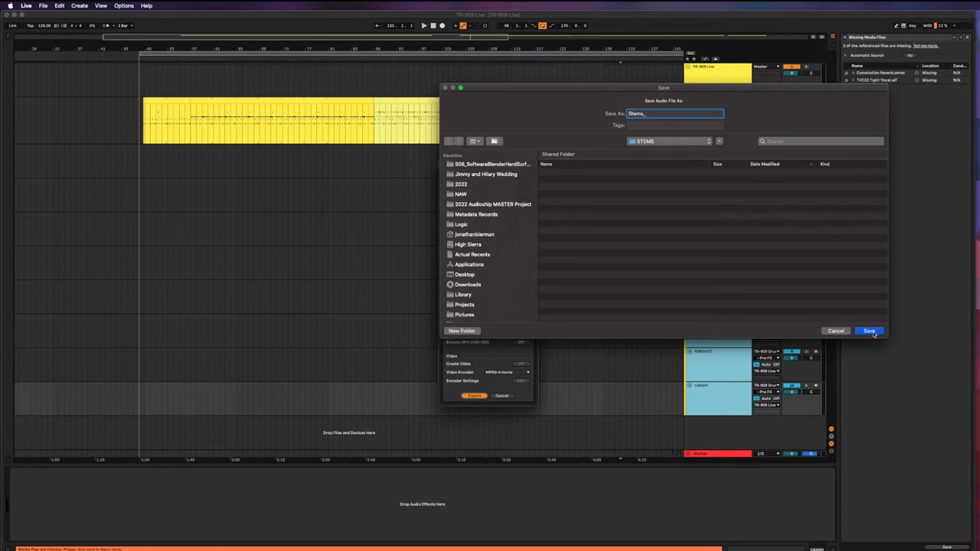
click(869, 330)
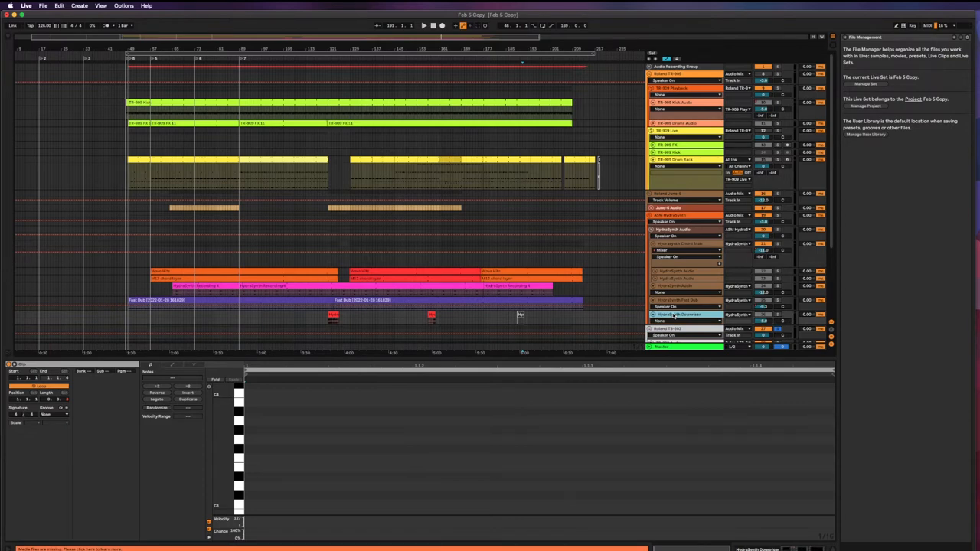
Step: In the Fab 9 Copy set, select the long grey audio clip and a track showing its compressor chain
click(682, 300)
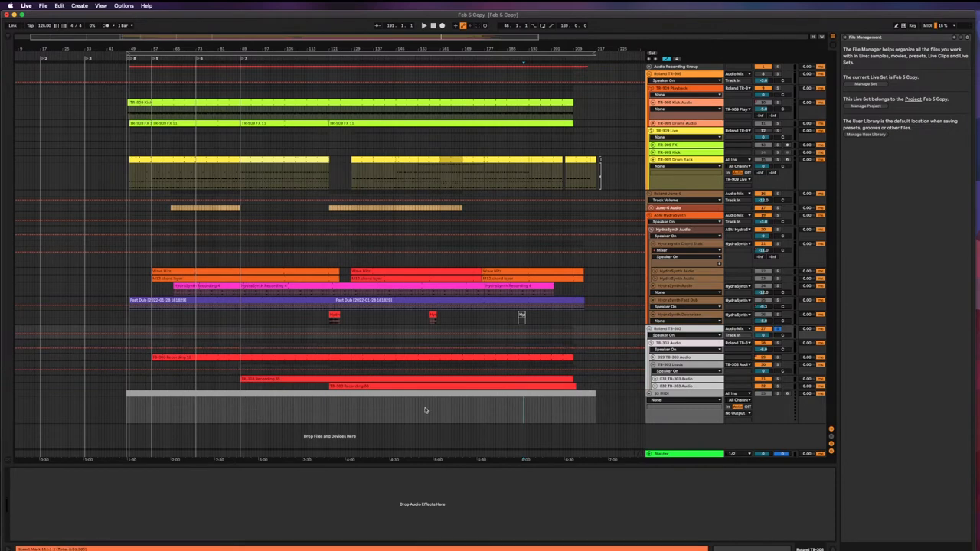
click(672, 328)
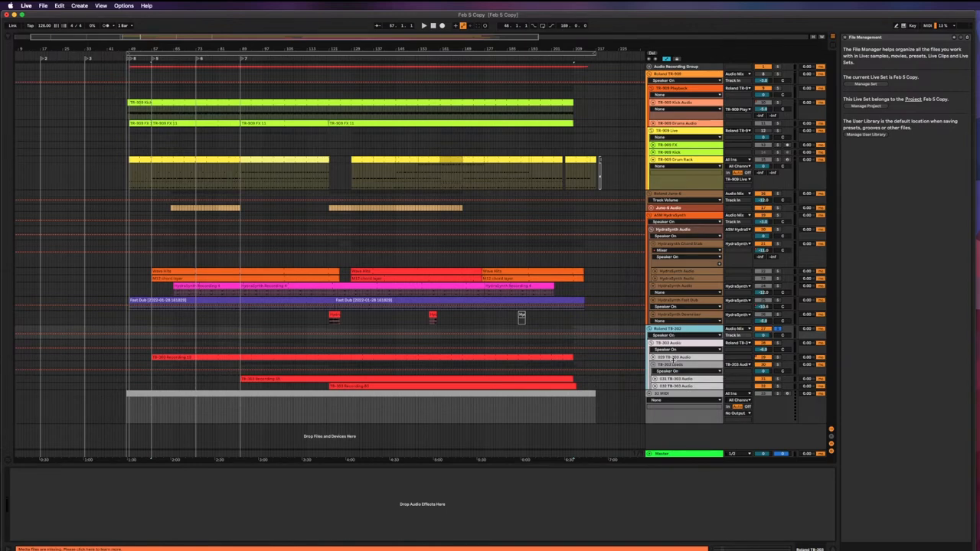
click(681, 367)
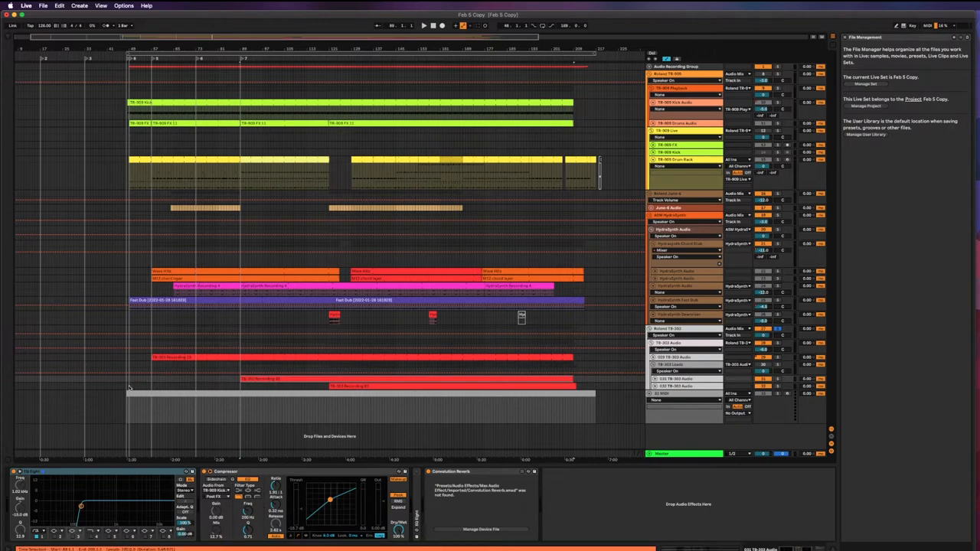
mouse_move(147, 391)
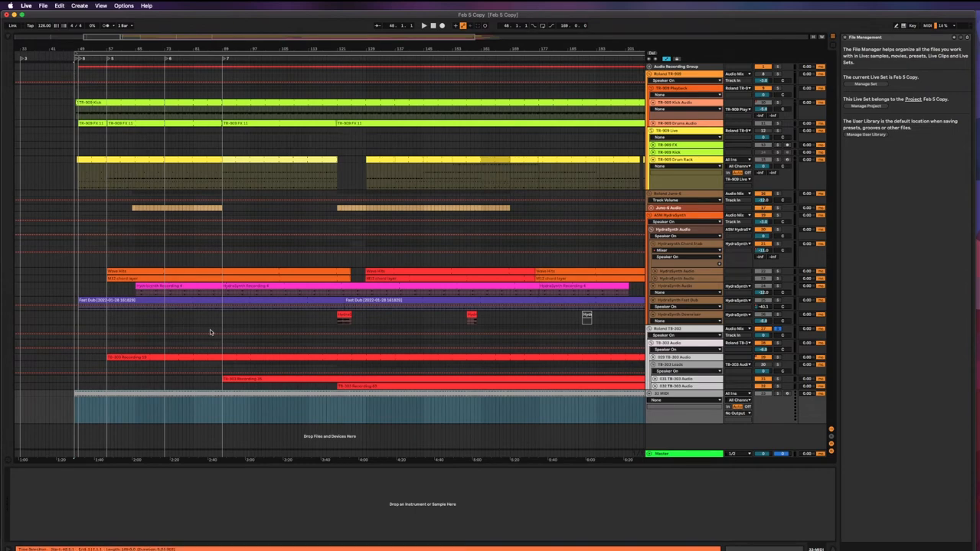
mouse_move(692, 328)
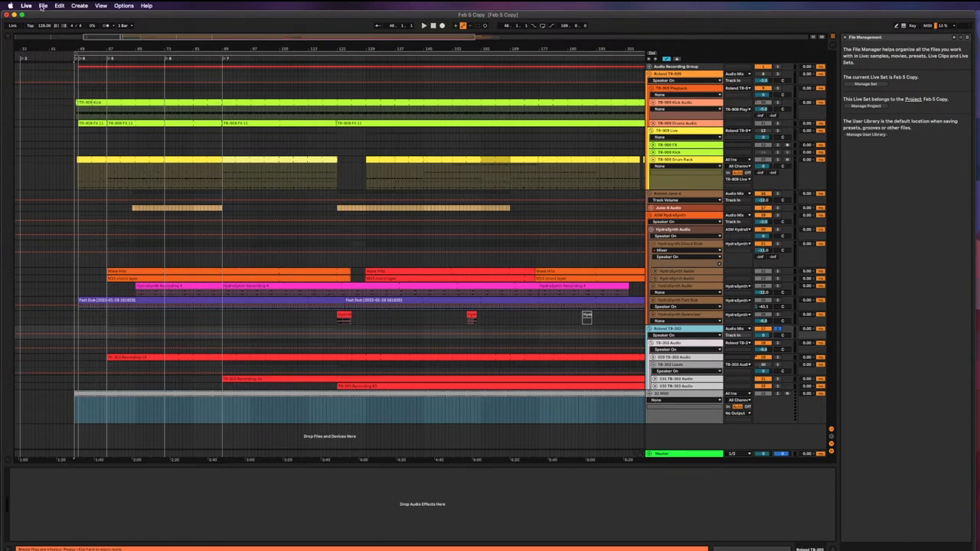
Step: Bring up the File menu's export commands for the Fab 9 Copy set
click(43, 6)
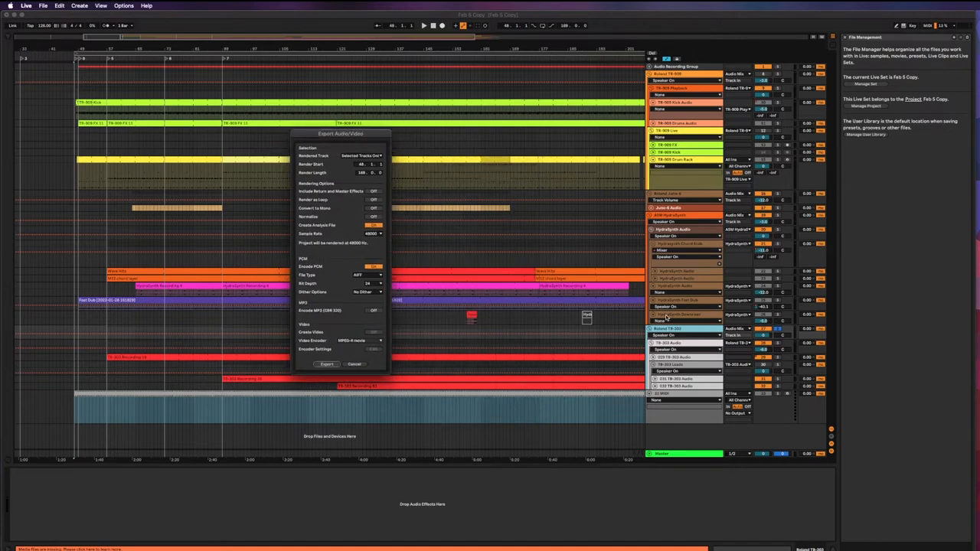
mouse_move(671, 276)
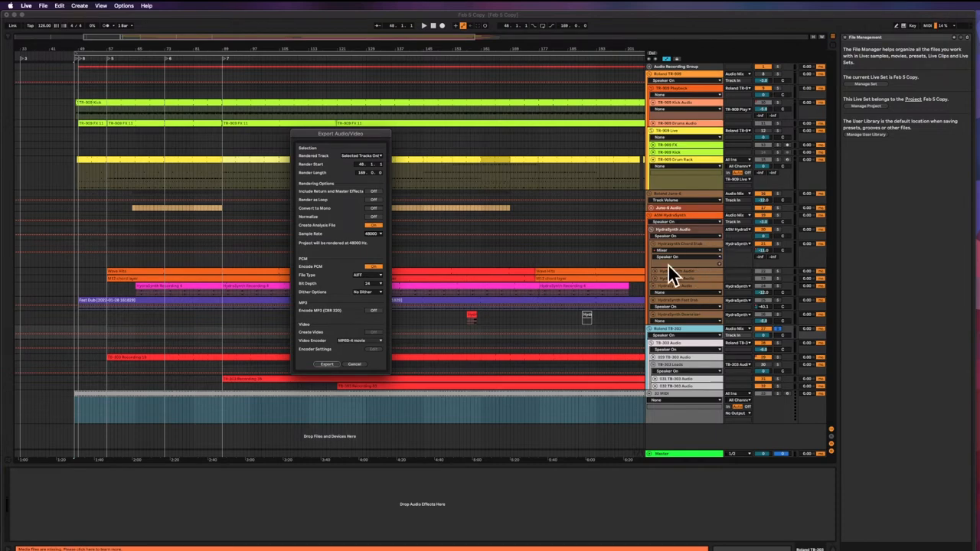
mouse_move(447, 272)
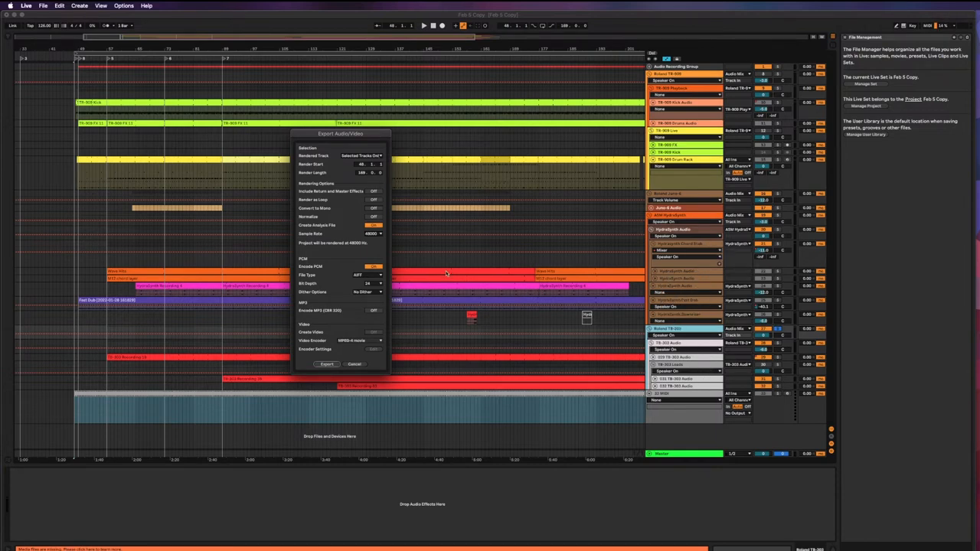
mouse_move(358, 313)
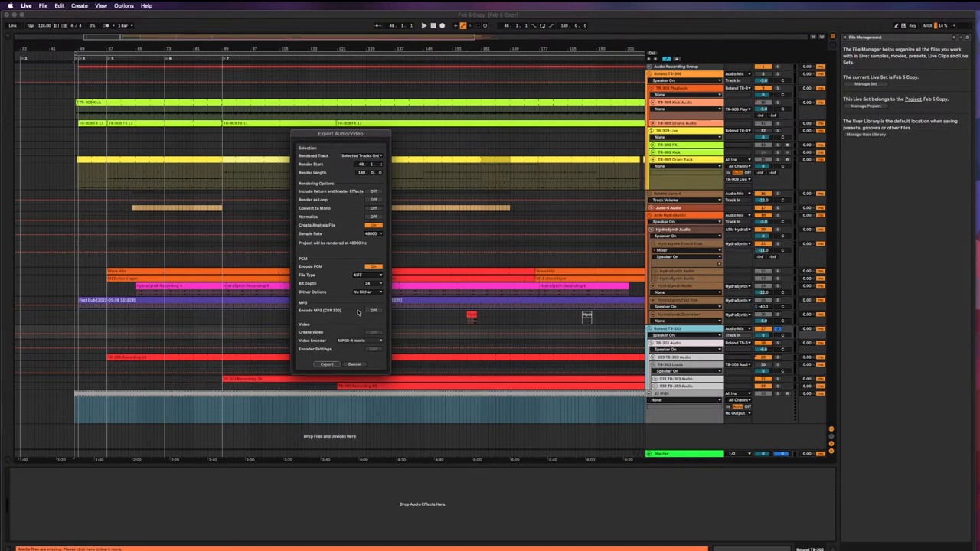
Step: Set Rendered Track to Master and start the export
click(362, 156)
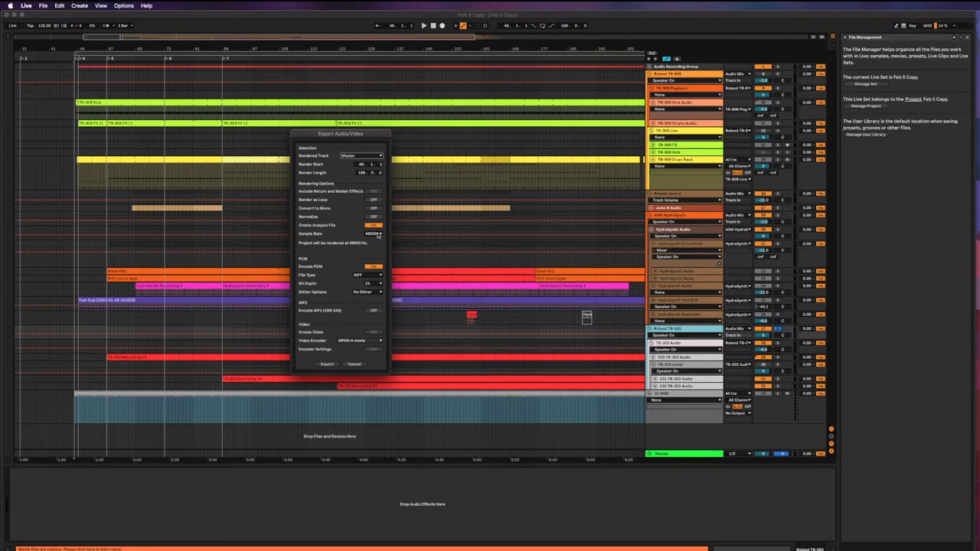
mouse_move(331, 361)
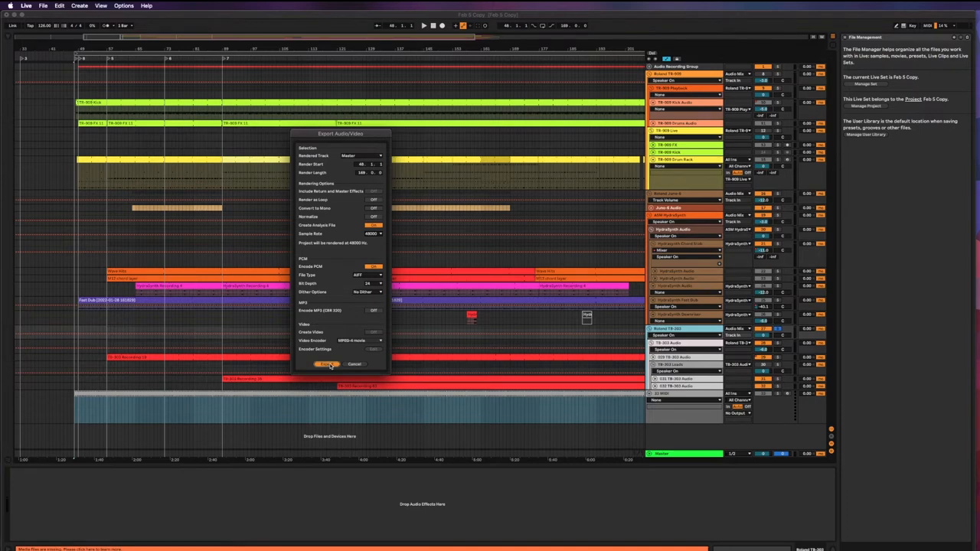
click(327, 365)
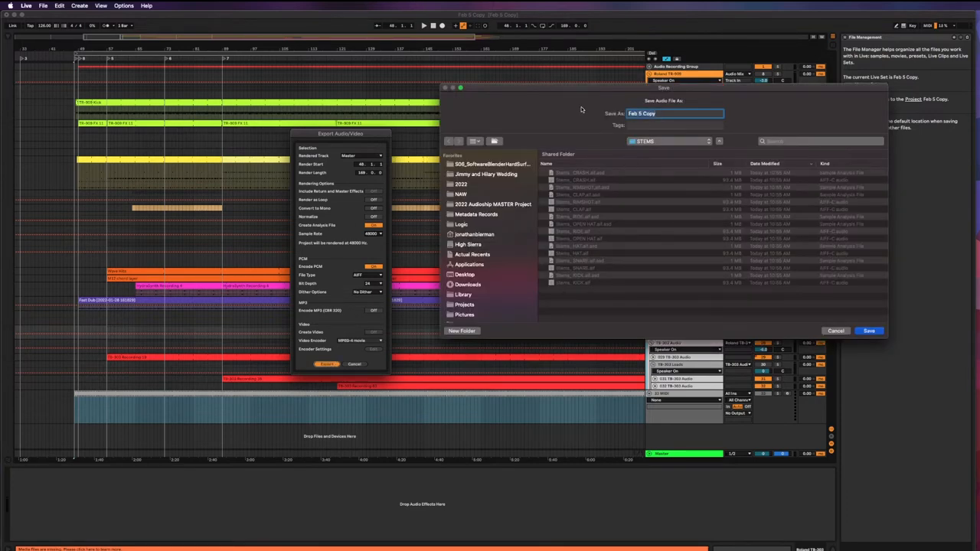
Step: Save the export as a Stems_..._LOW file in the STEMS folder so rendering starts
text(Stems_303)
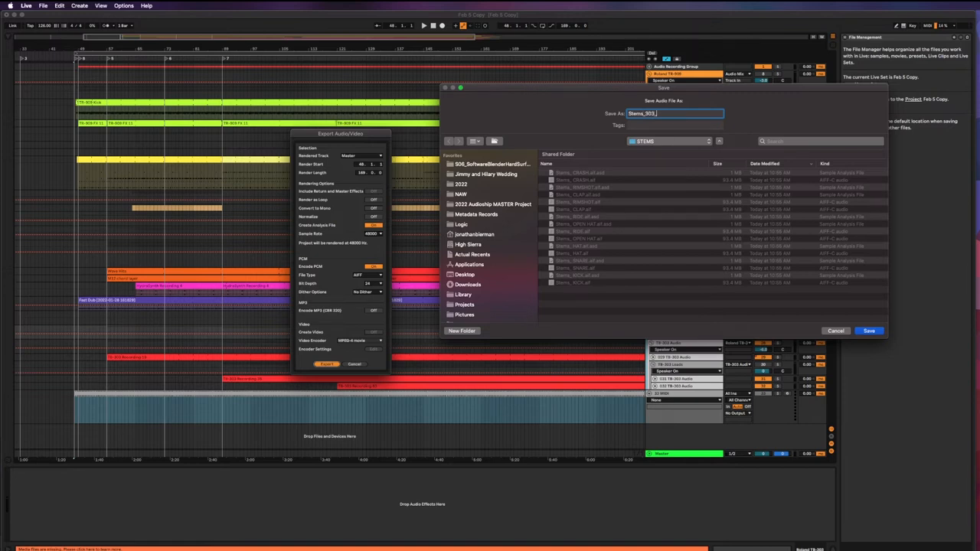
text(_LOW)
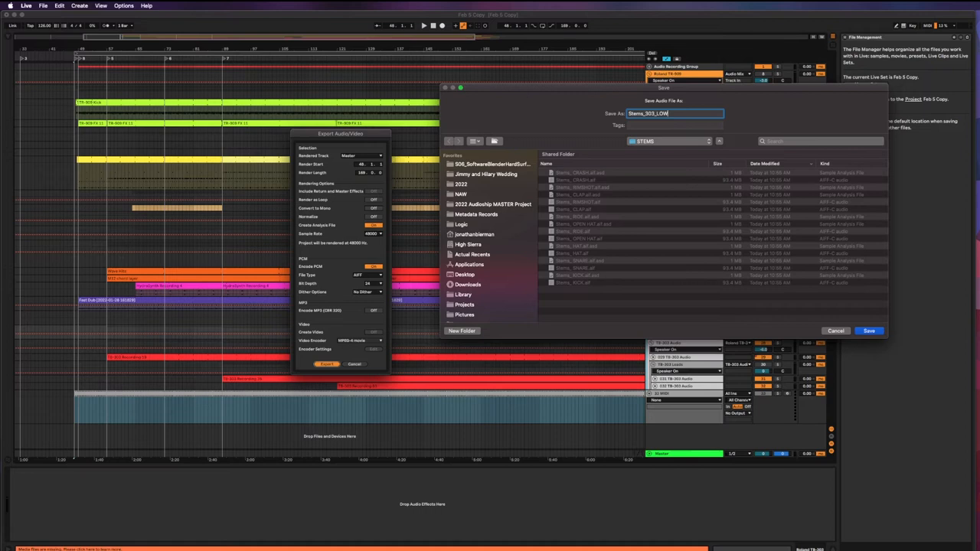
click(869, 330)
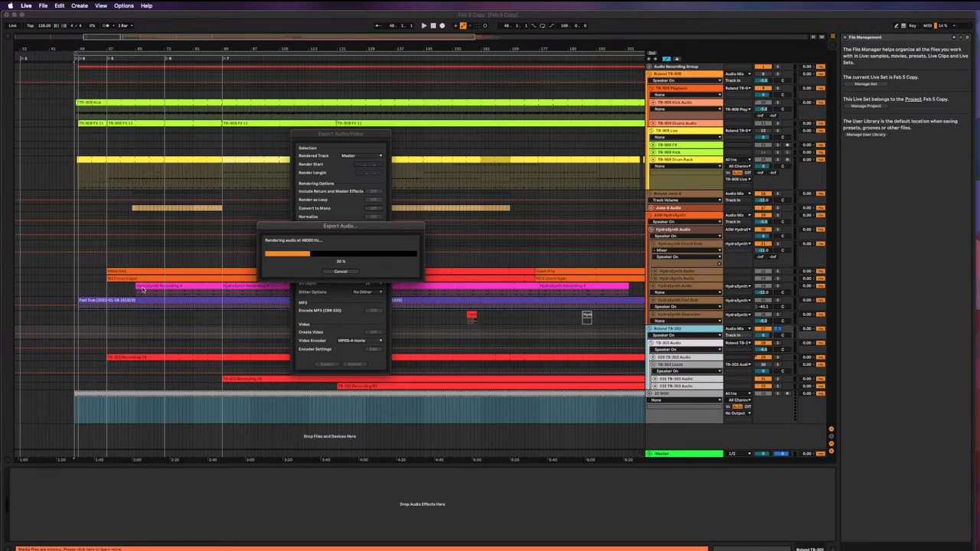
mouse_move(533, 289)
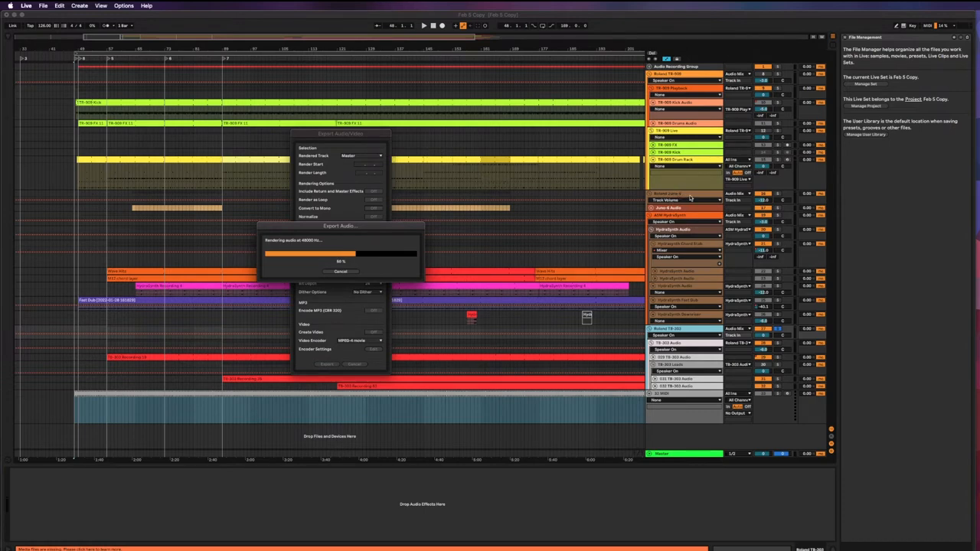
mouse_move(670, 193)
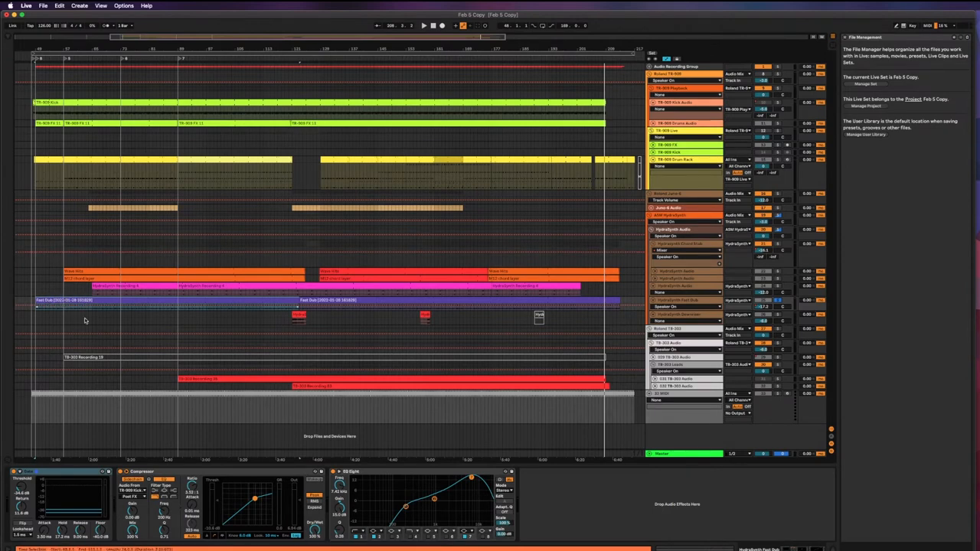
mouse_move(447, 478)
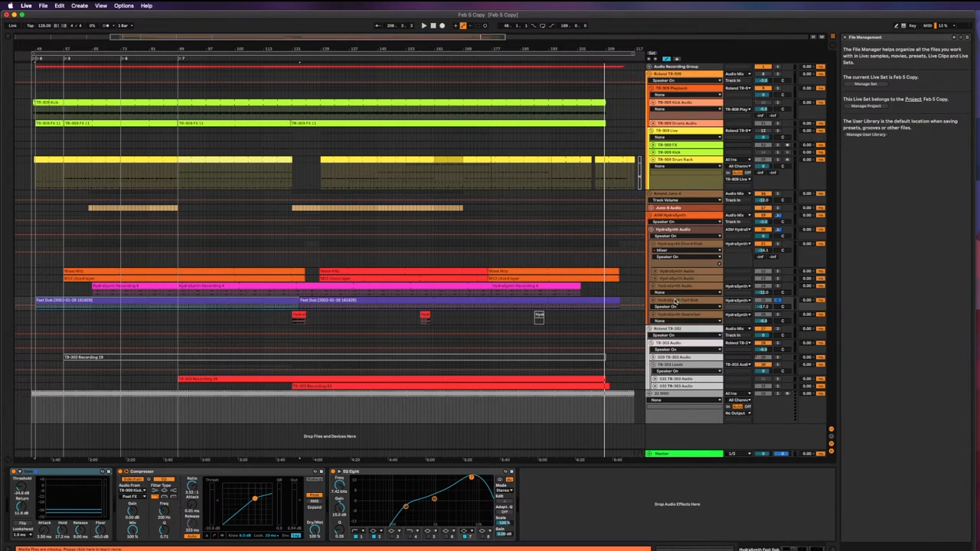
mouse_move(674, 300)
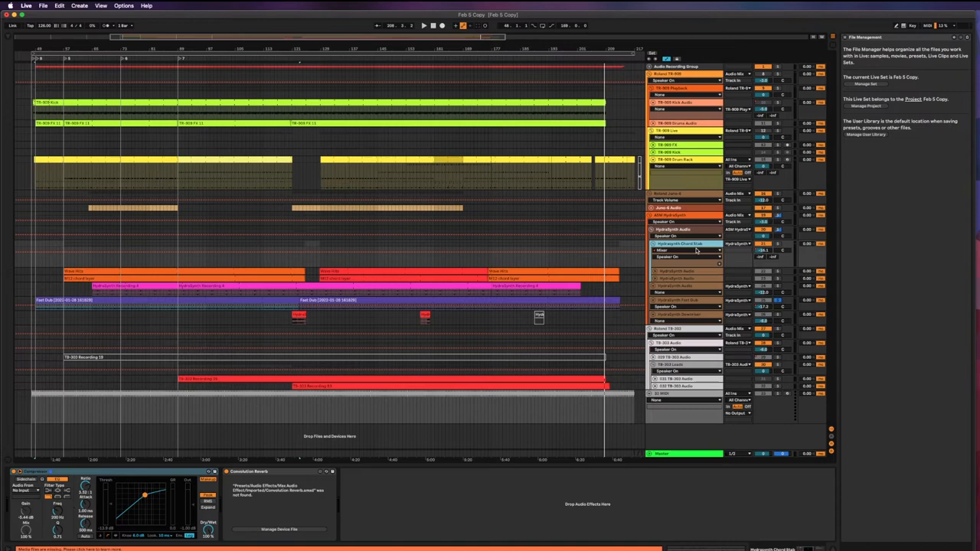
mouse_move(266, 513)
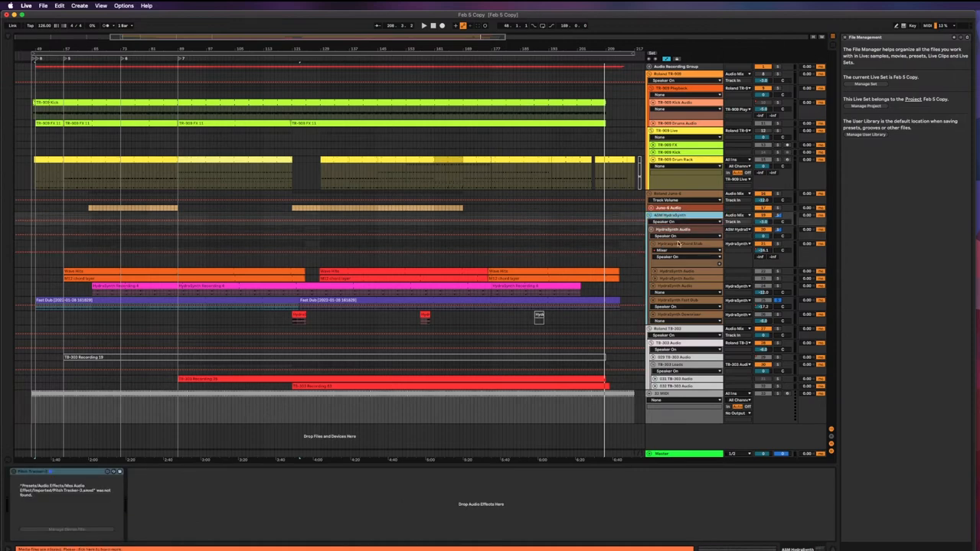
click(673, 286)
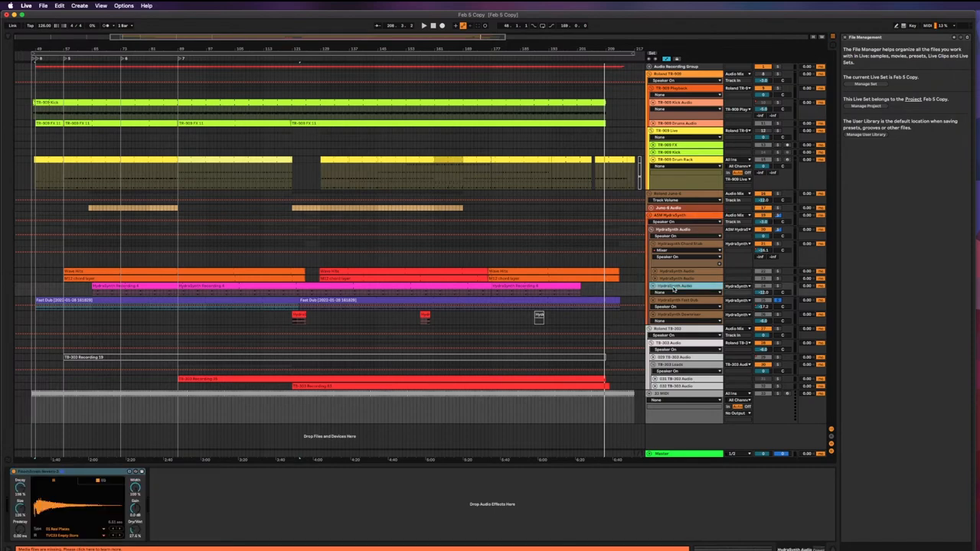
mouse_move(677, 294)
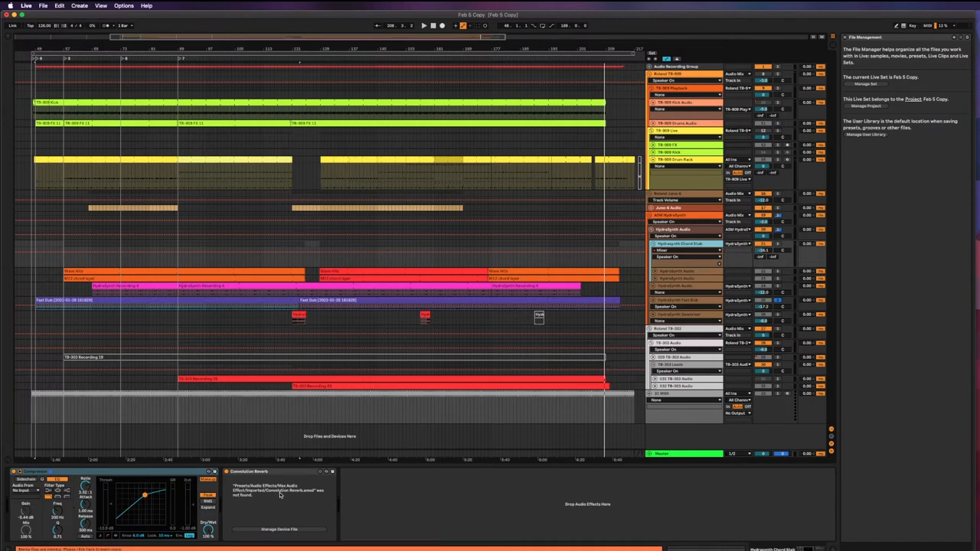
mouse_move(268, 484)
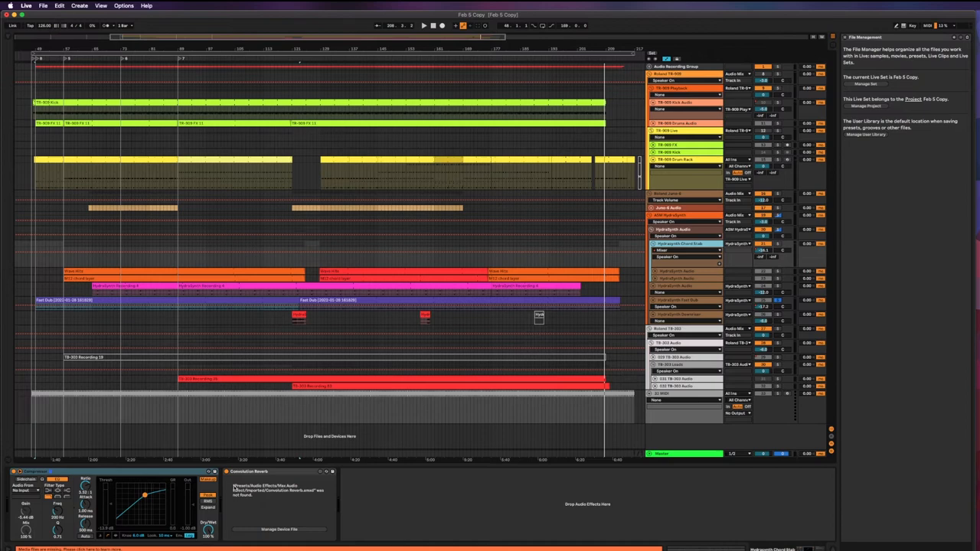
mouse_move(253, 477)
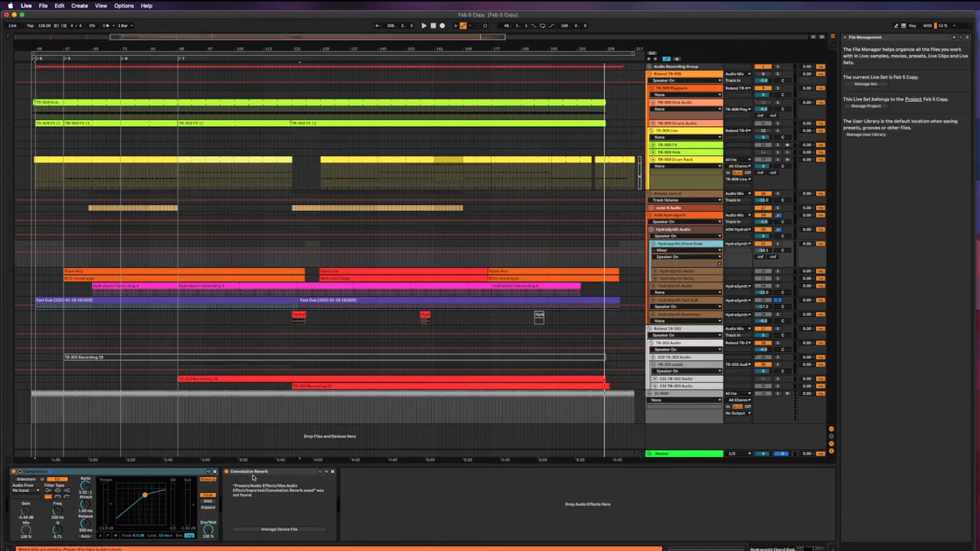
mouse_move(277, 508)
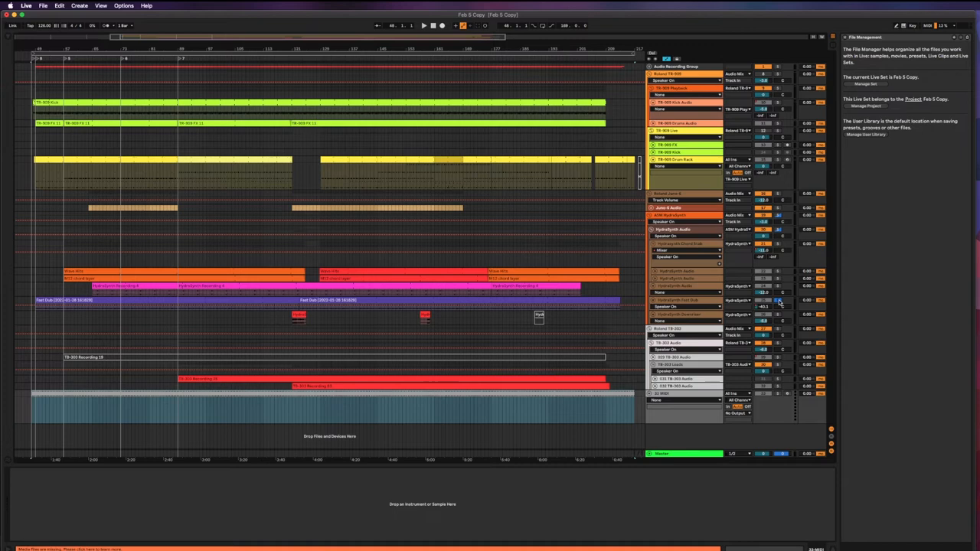
mouse_move(698, 299)
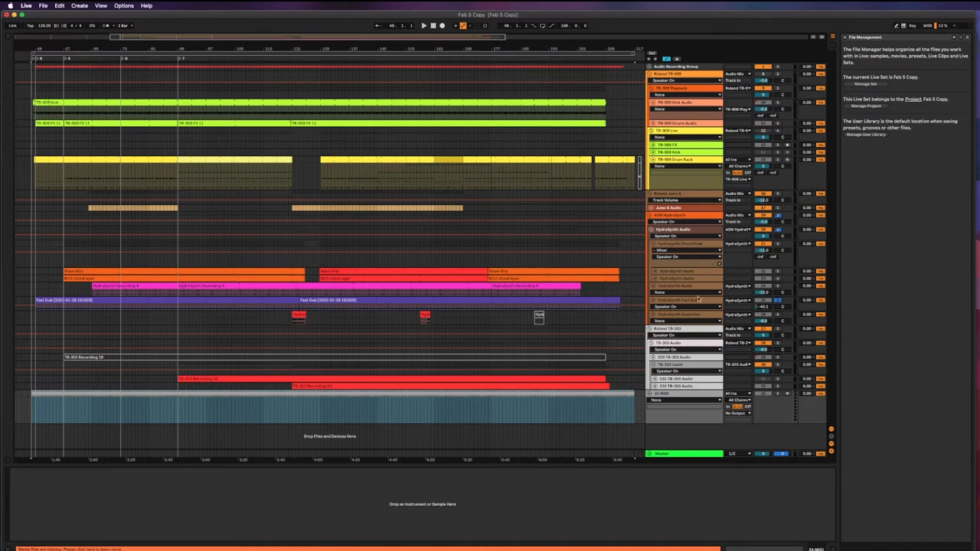
mouse_move(780, 303)
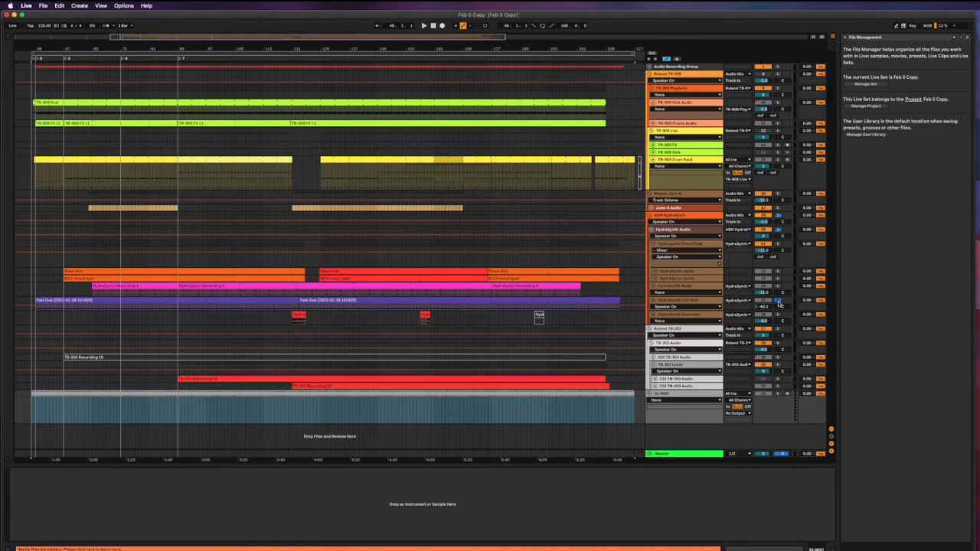
click(681, 300)
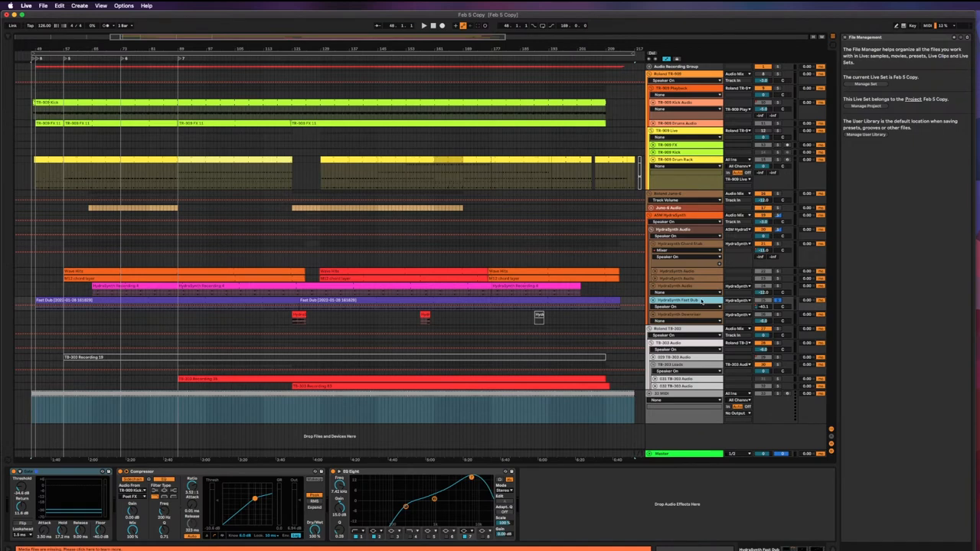
mouse_move(775, 303)
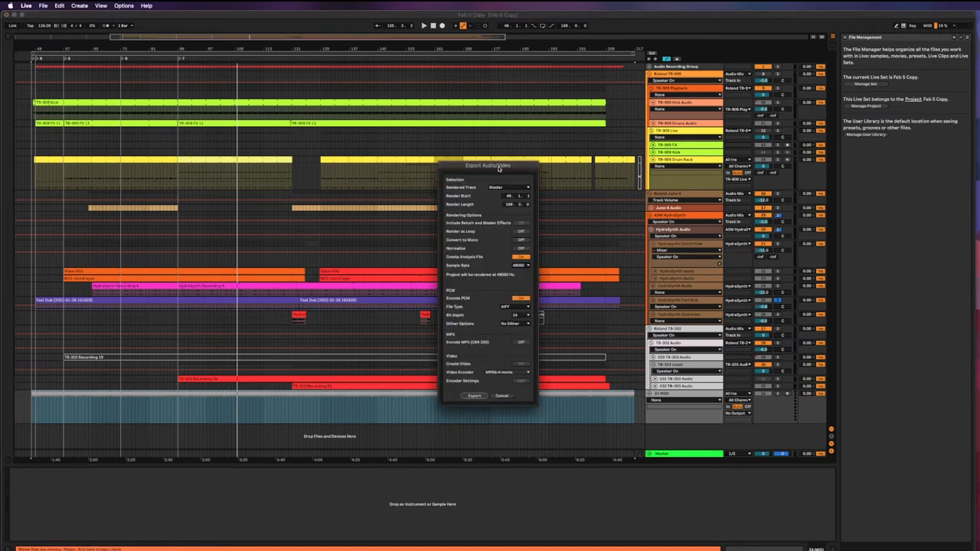
Step: Move the export settings aside and proceed to the save dialog
drag(489, 165, 450, 134)
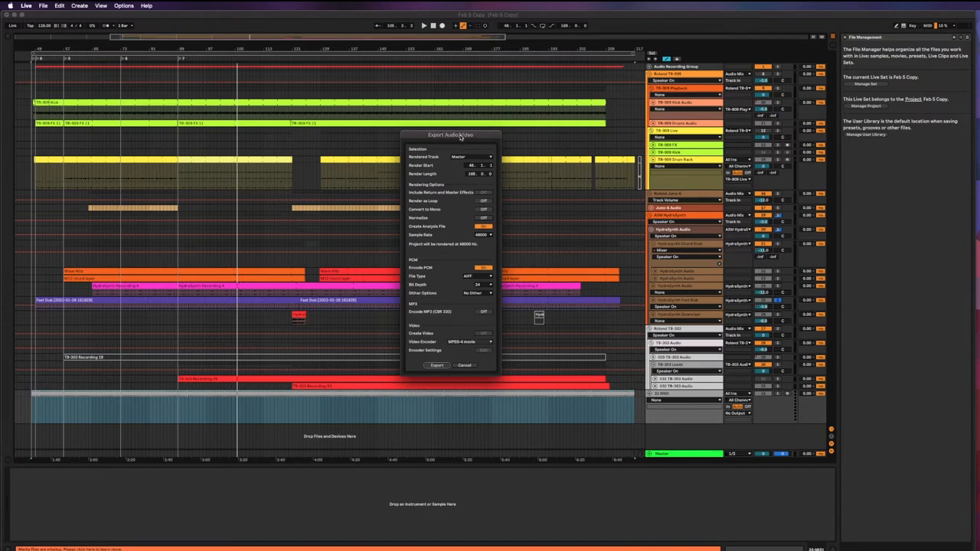
mouse_move(479, 242)
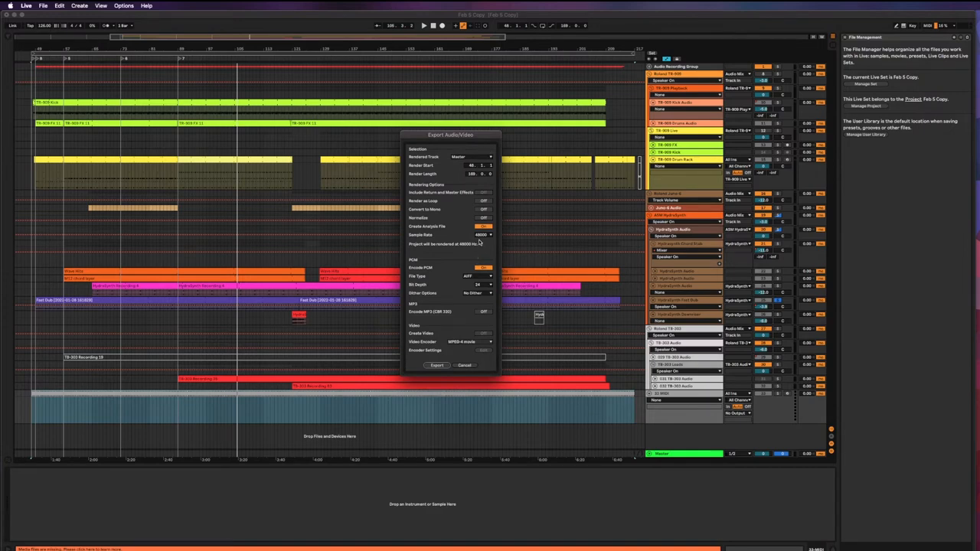
click(437, 365)
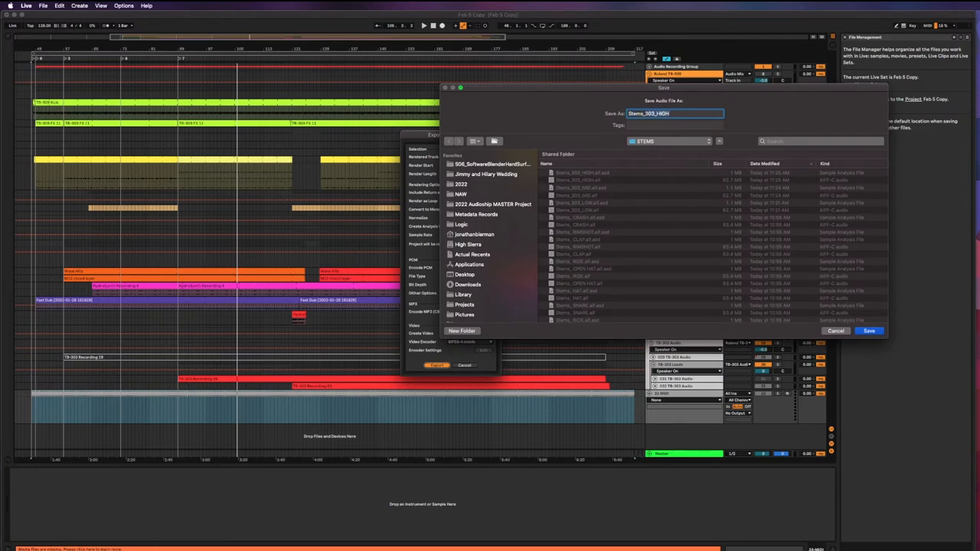
Step: Save the export as Stems_Hidrawsynth Fast_D in the STEMS folder to render it
text(Stems_Hidraw)
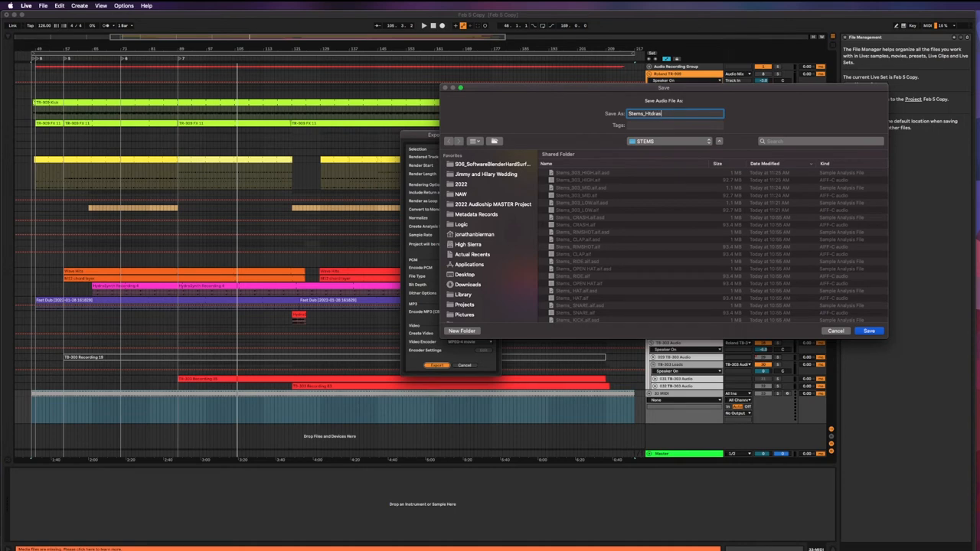
text(synth_)
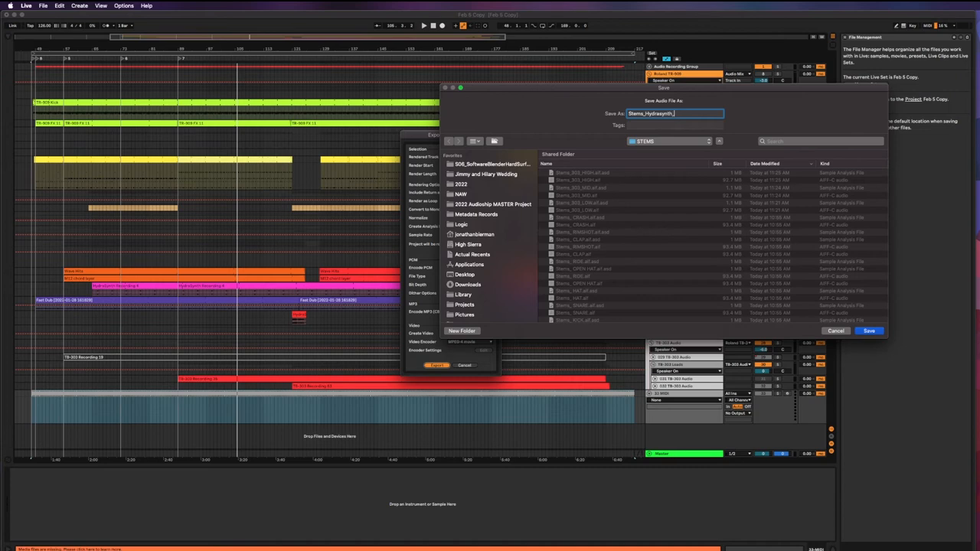
text(Fast_D)
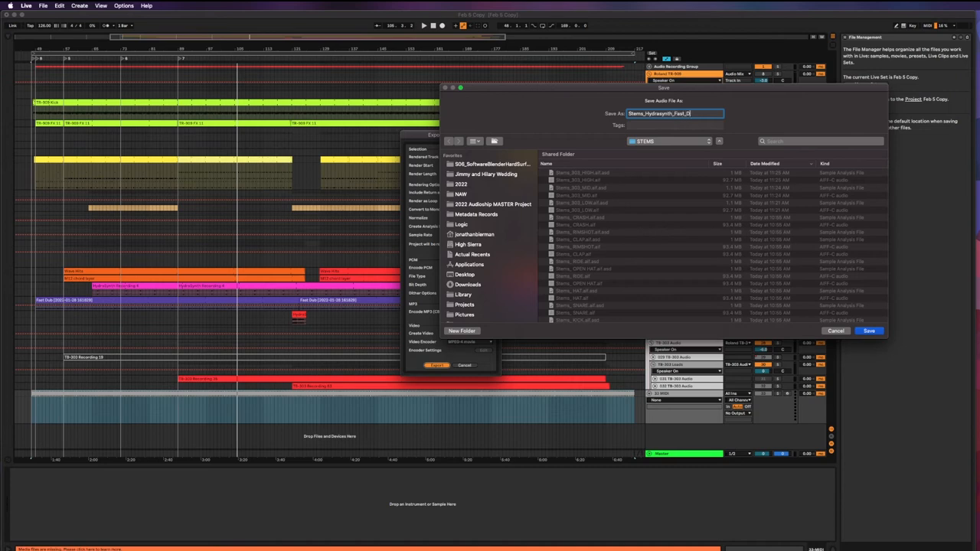
click(870, 331)
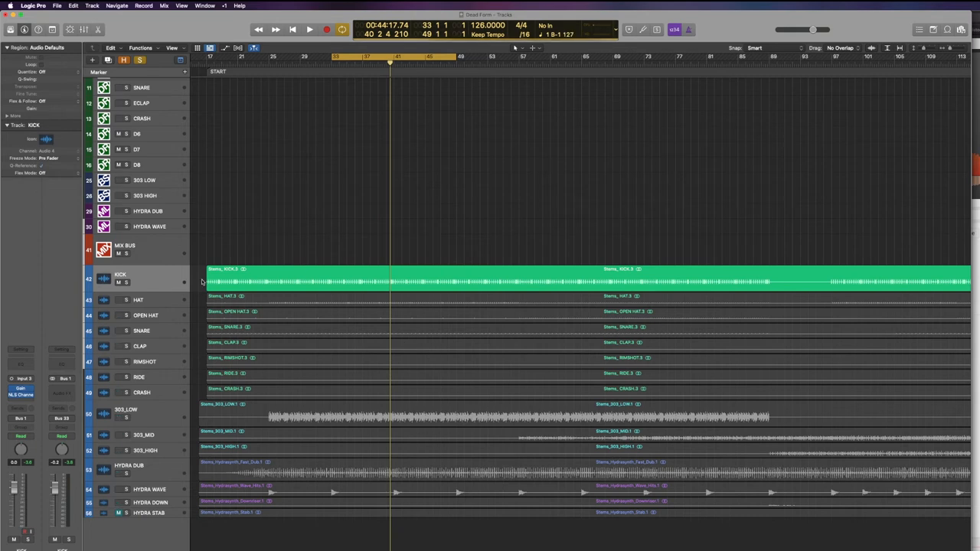
mouse_move(202, 282)
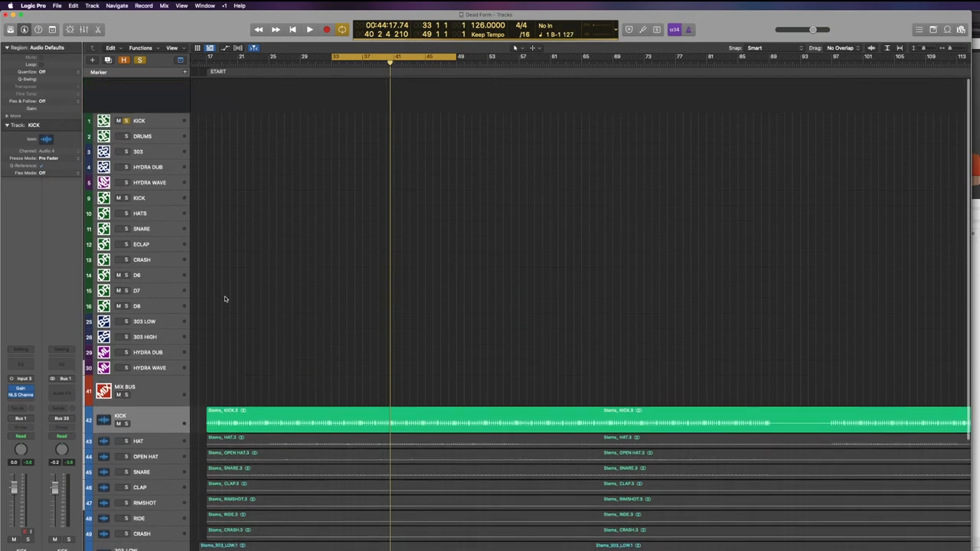
Step: Adjust the Tracks area so all imported drum, 303 and Hydra stem tracks are visible
scroll(down, 3)
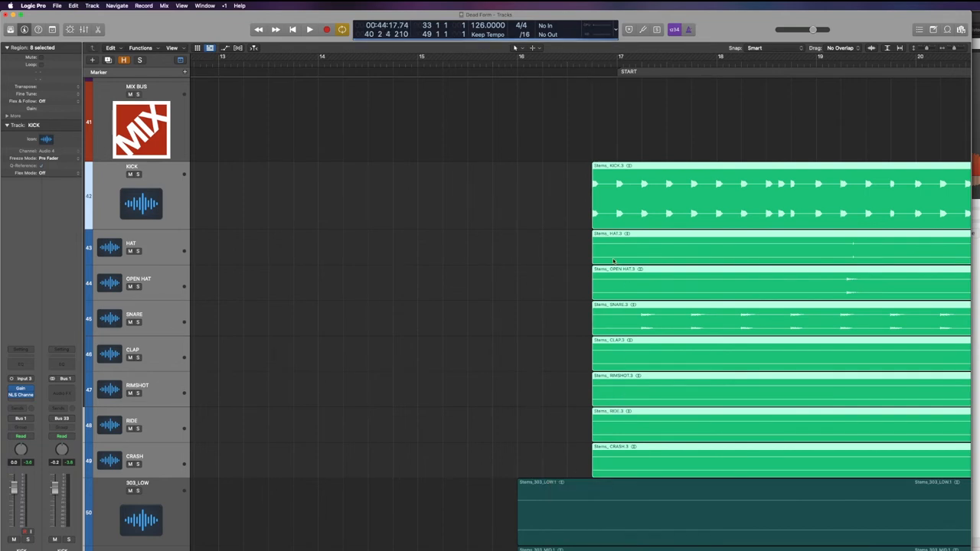
mouse_move(511, 163)
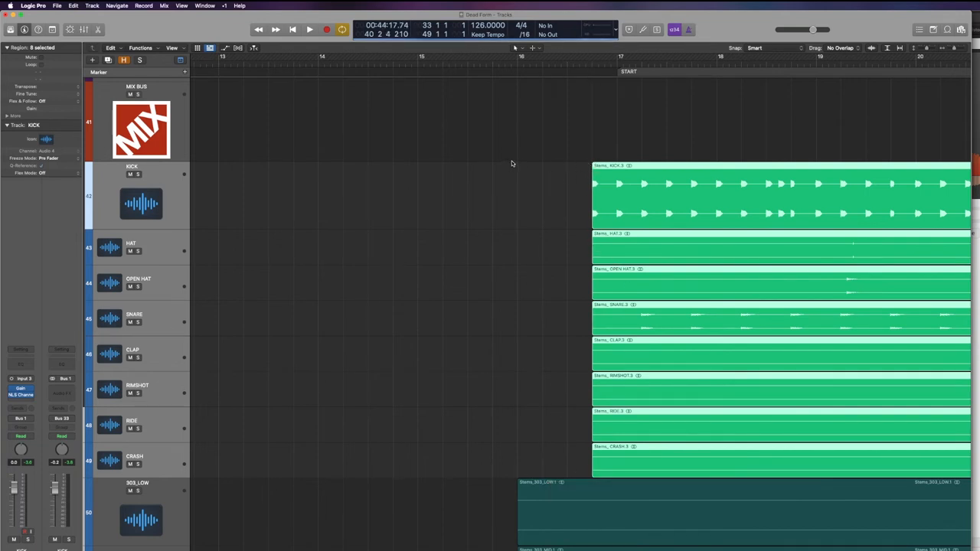
drag(518, 169, 569, 229)
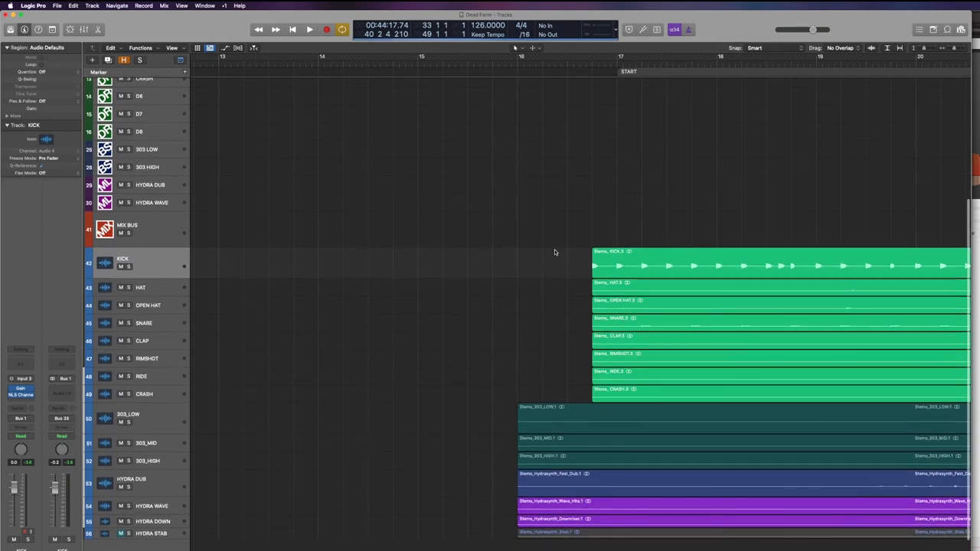
mouse_move(579, 209)
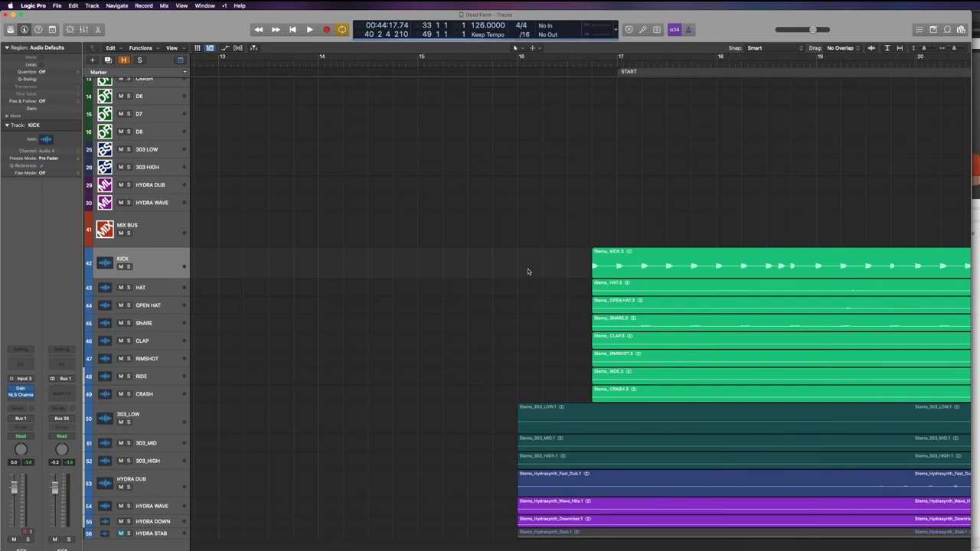
mouse_move(554, 290)
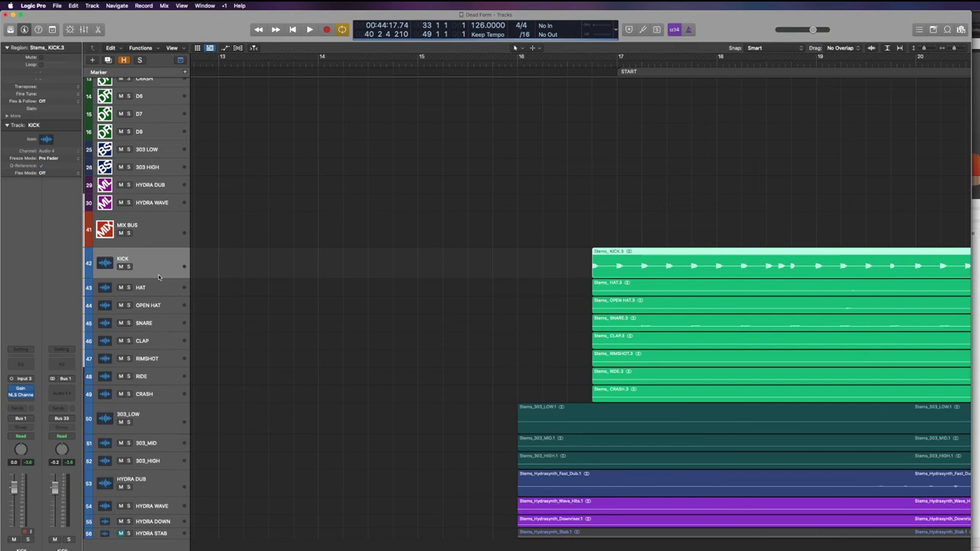
mouse_move(169, 282)
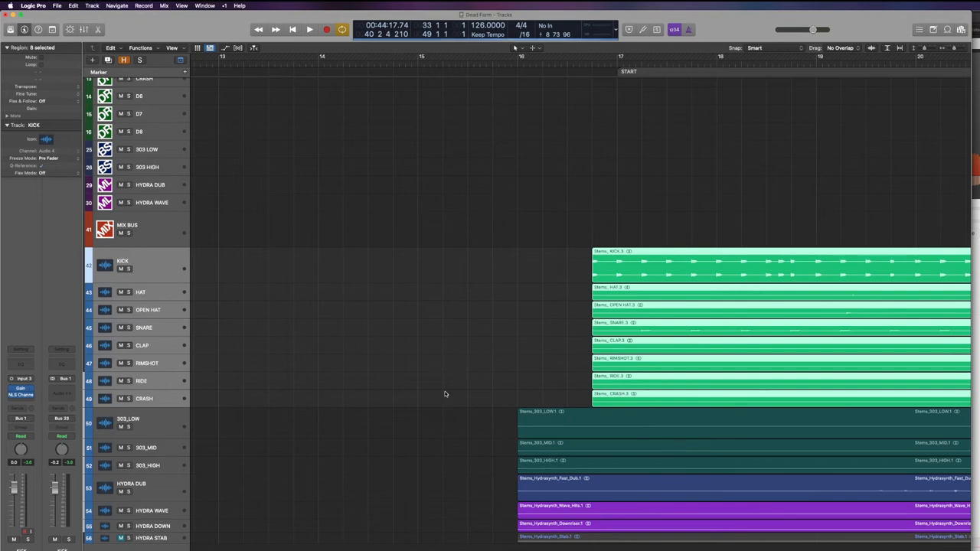
scroll(down, 3)
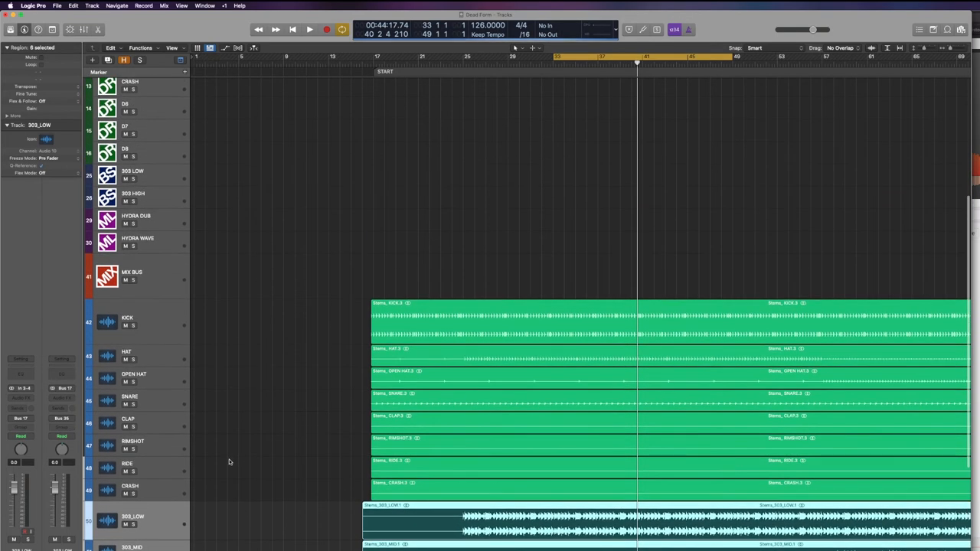
scroll(down, 3)
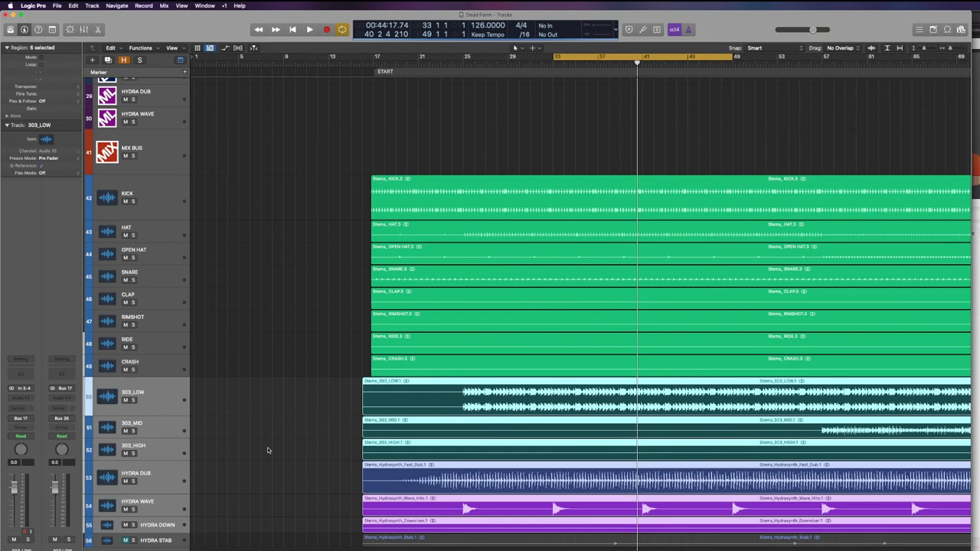
mouse_move(364, 348)
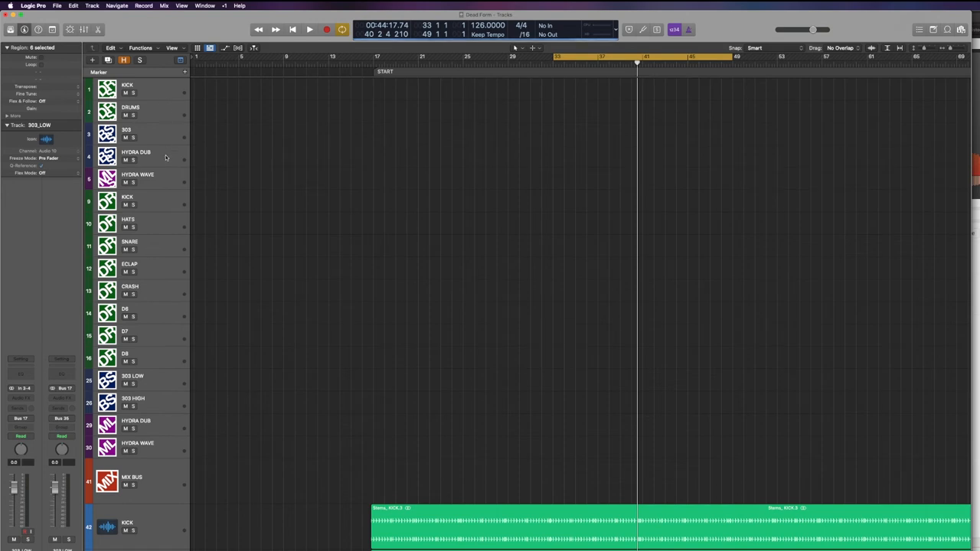
Step: Select the KICK auxiliary and MIX BUS tracks to rearrange the track list
click(130, 200)
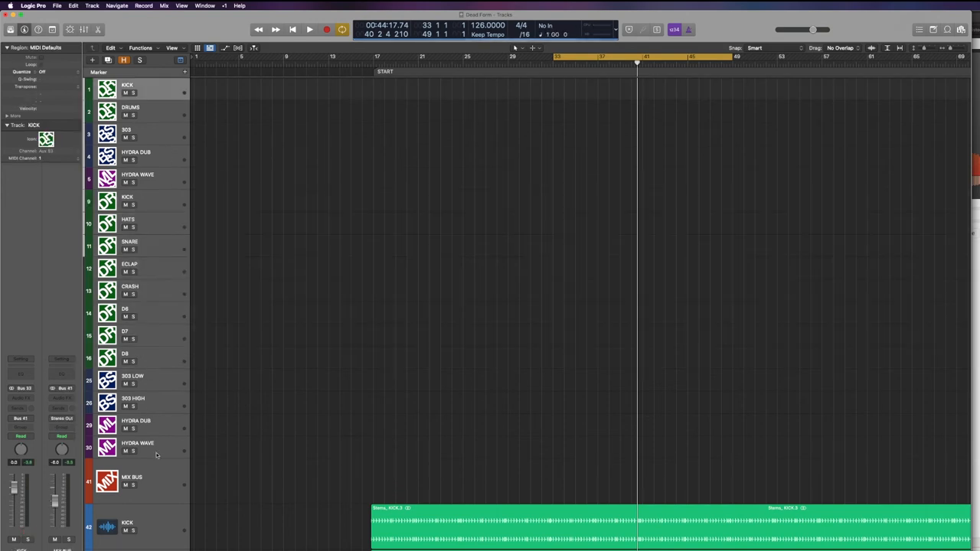
scroll(down, 3)
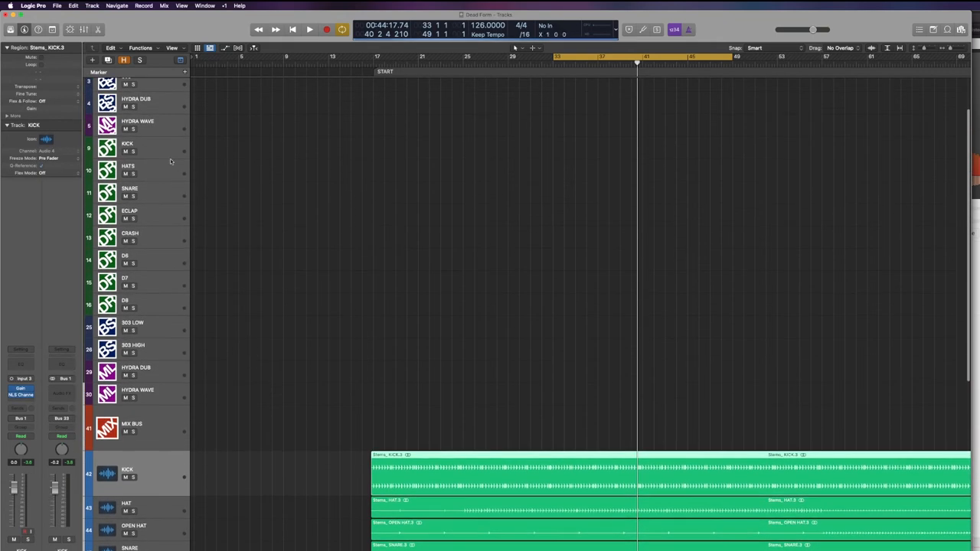
click(141, 147)
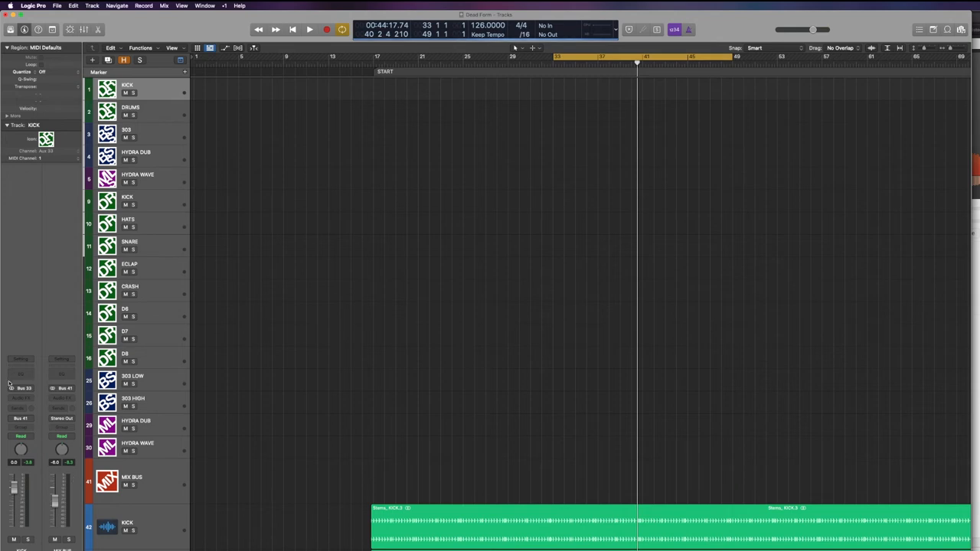
mouse_move(156, 199)
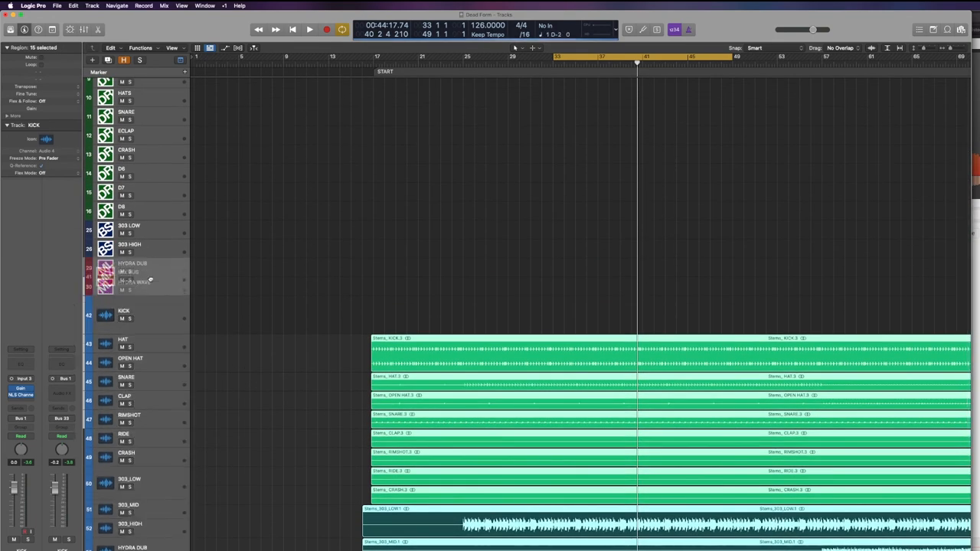
click(129, 314)
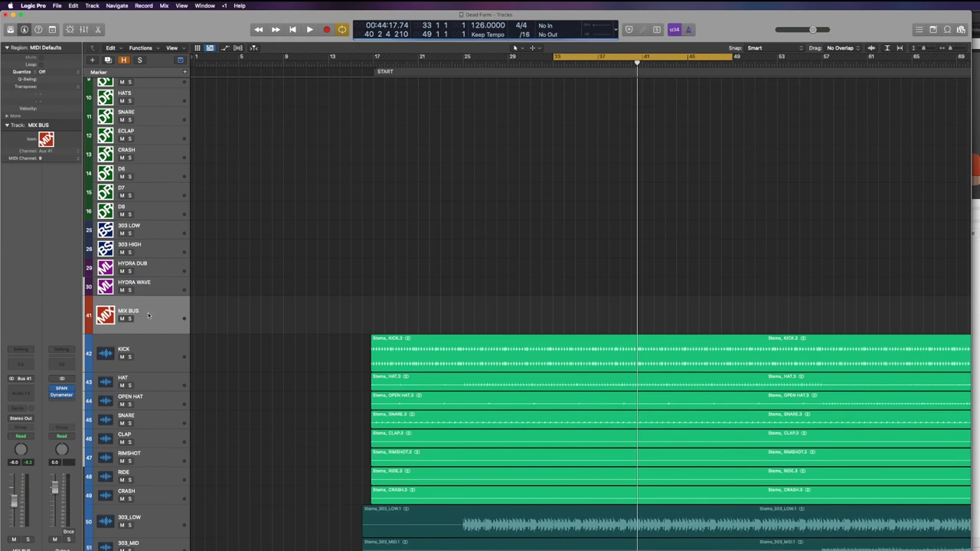
mouse_move(159, 317)
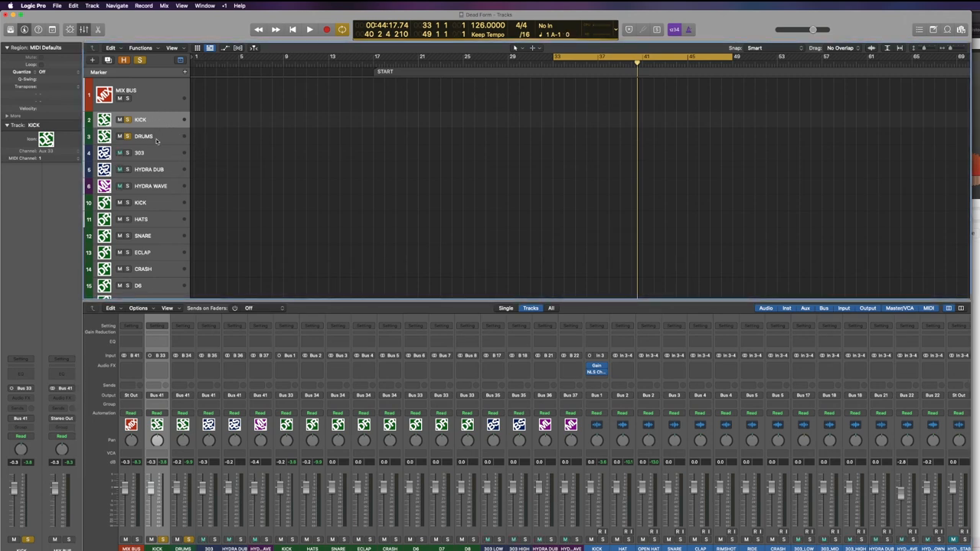
click(144, 137)
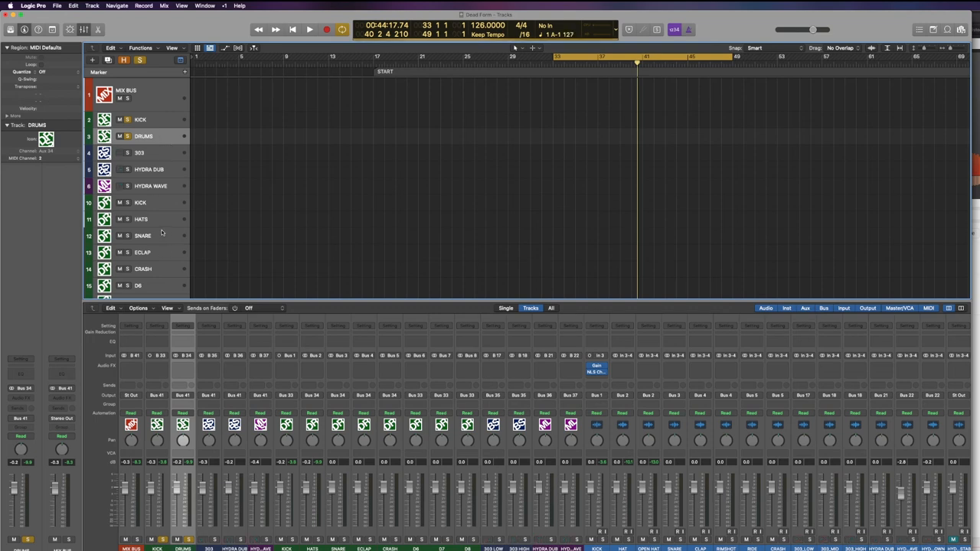
click(140, 219)
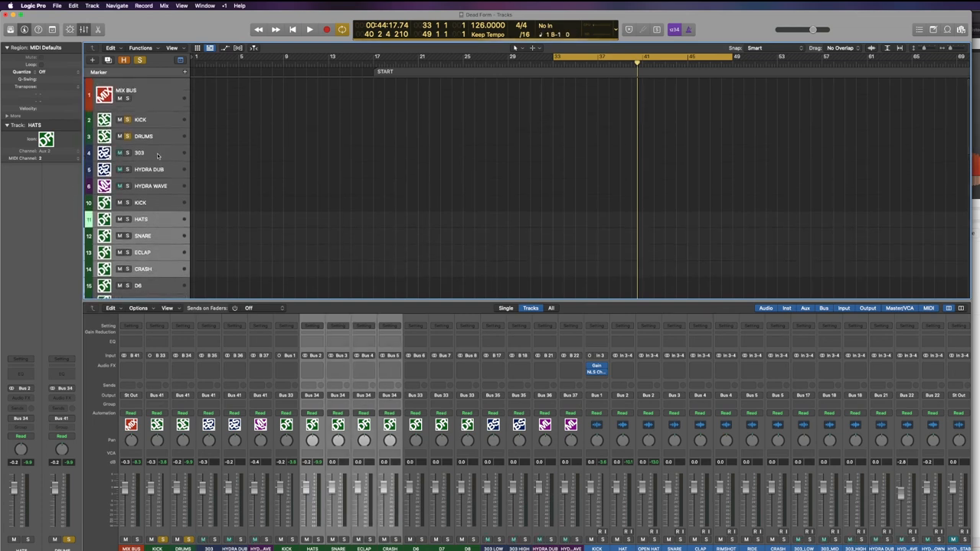
click(141, 153)
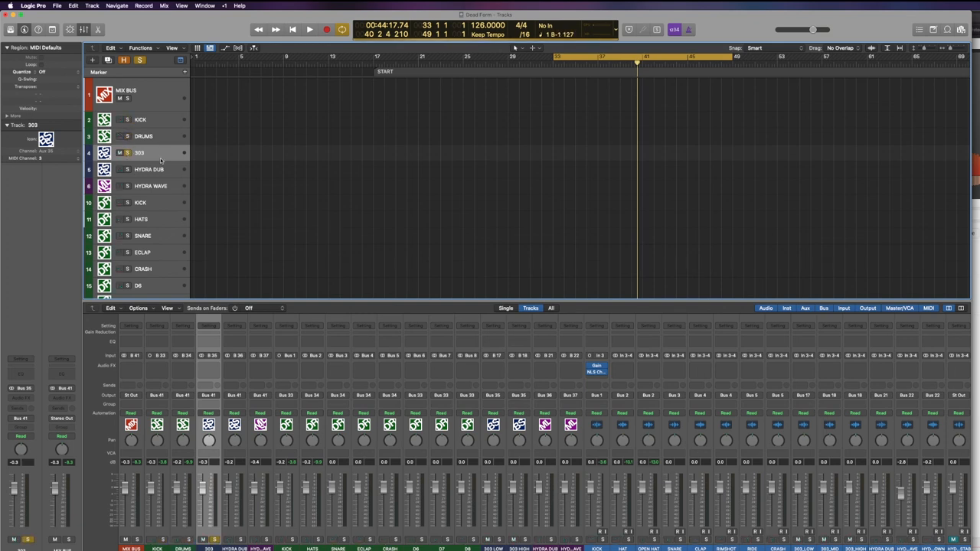
mouse_move(260, 251)
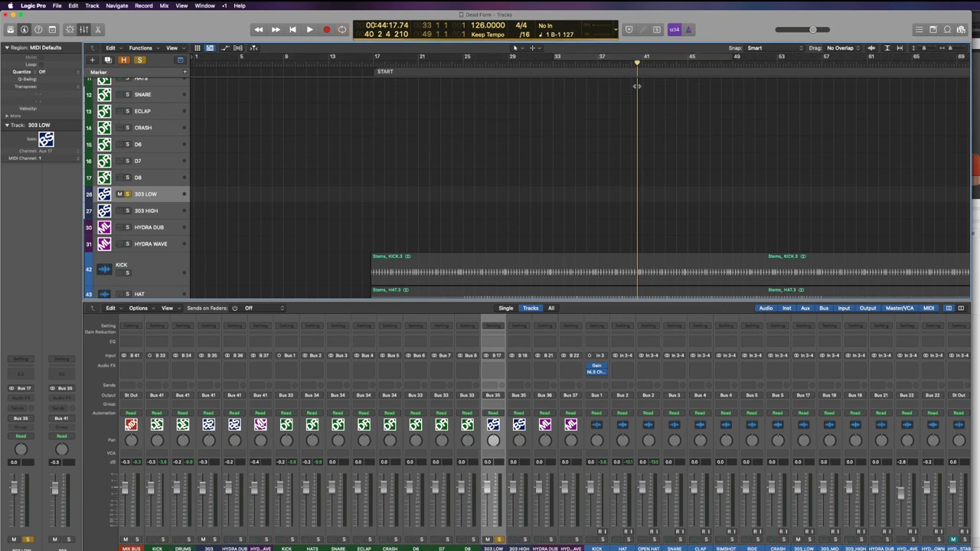
click(309, 29)
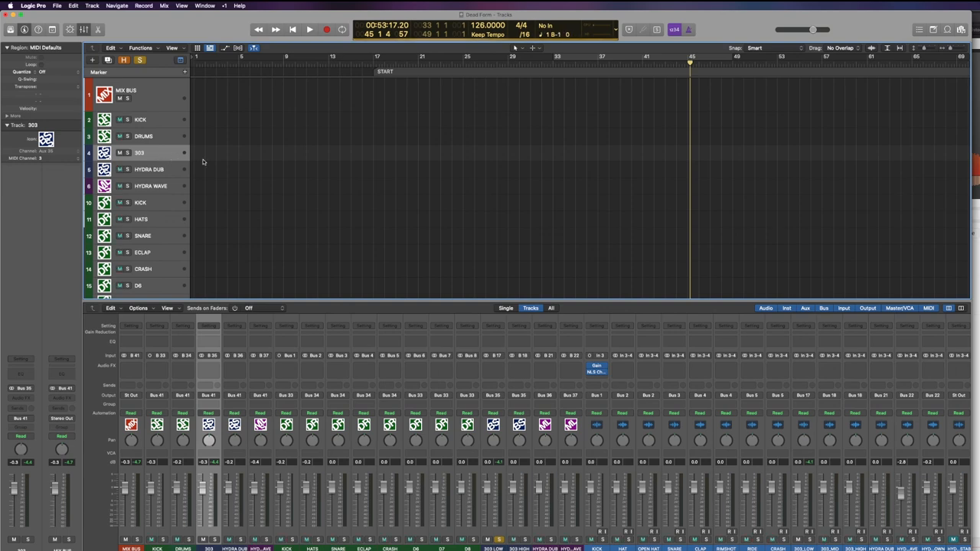
scroll(down, 3)
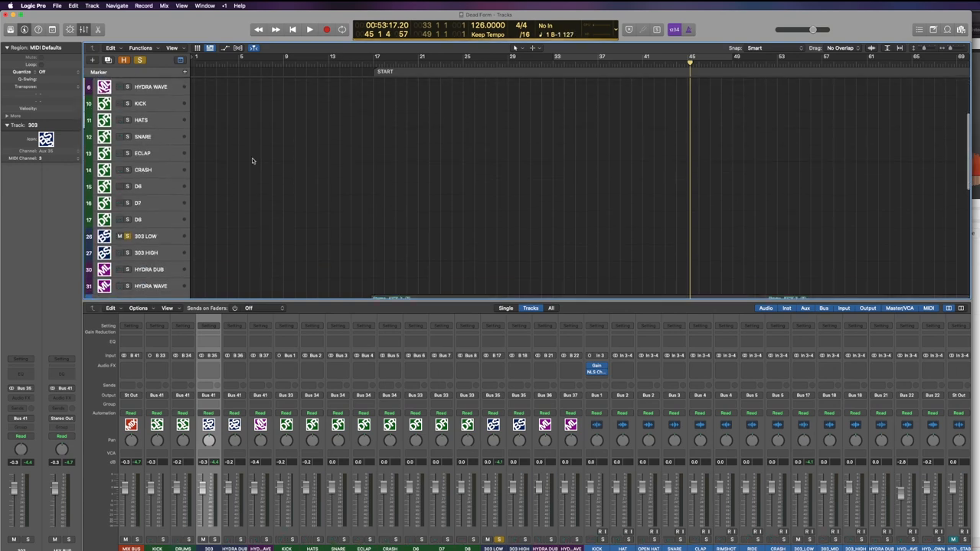
scroll(down, 3)
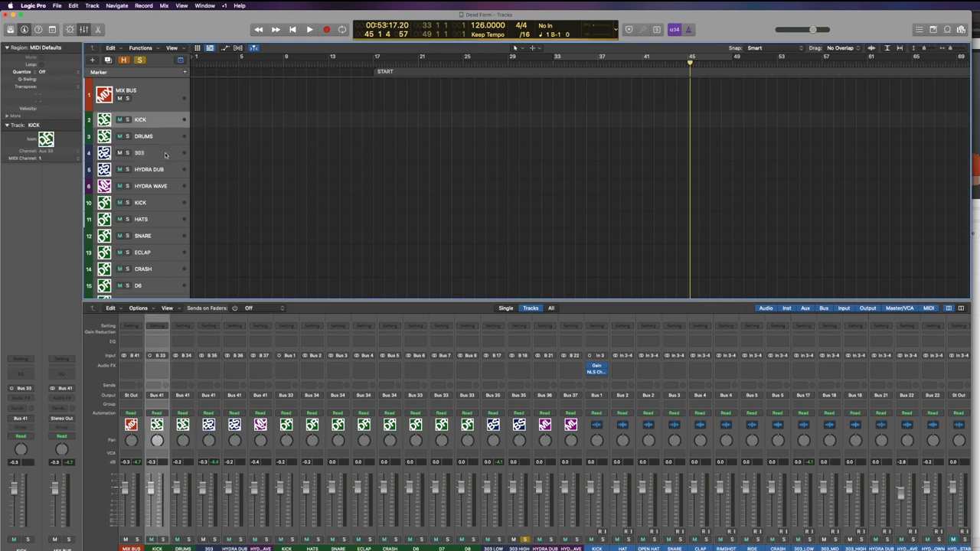
click(141, 153)
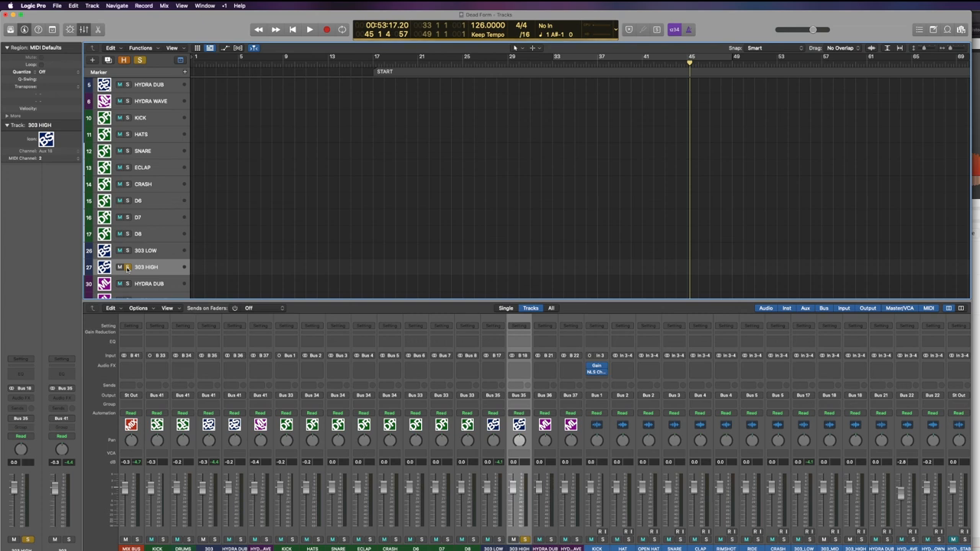
scroll(down, 3)
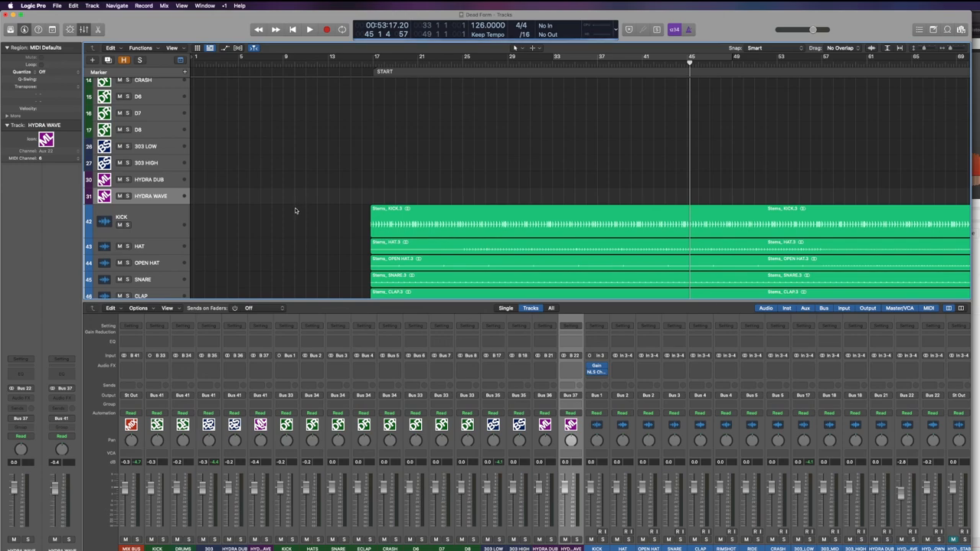
mouse_move(321, 211)
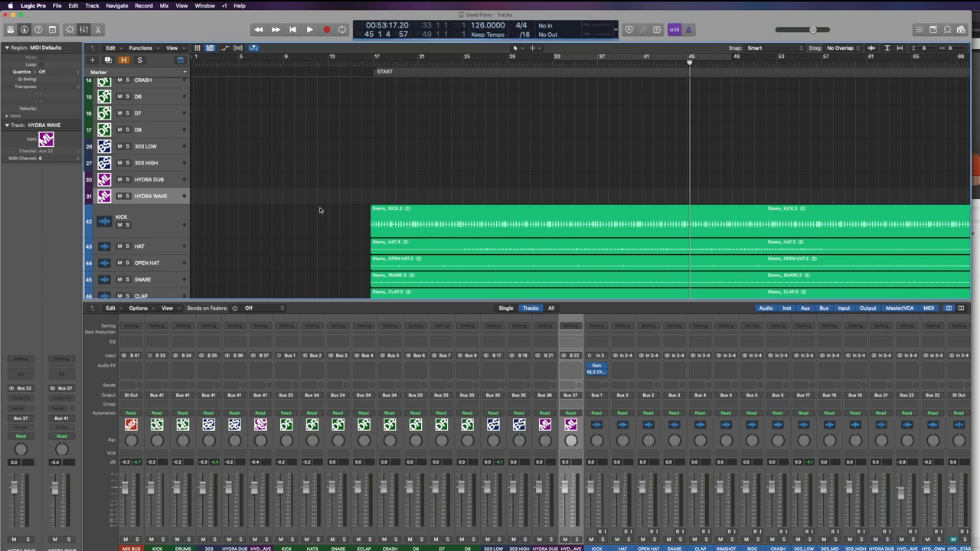